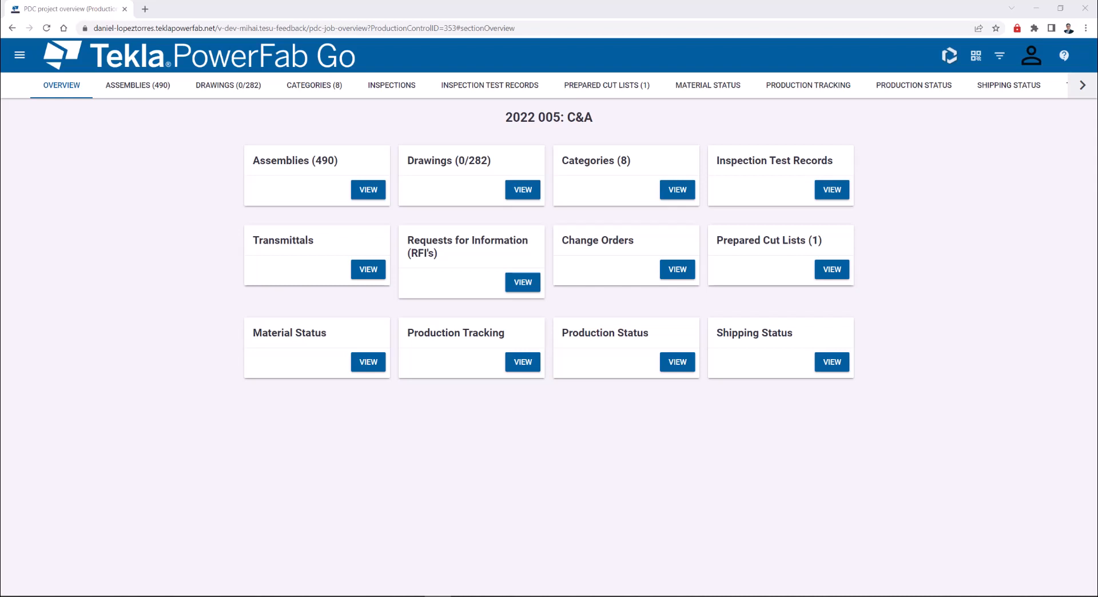
pyautogui.moveTo(407, 505)
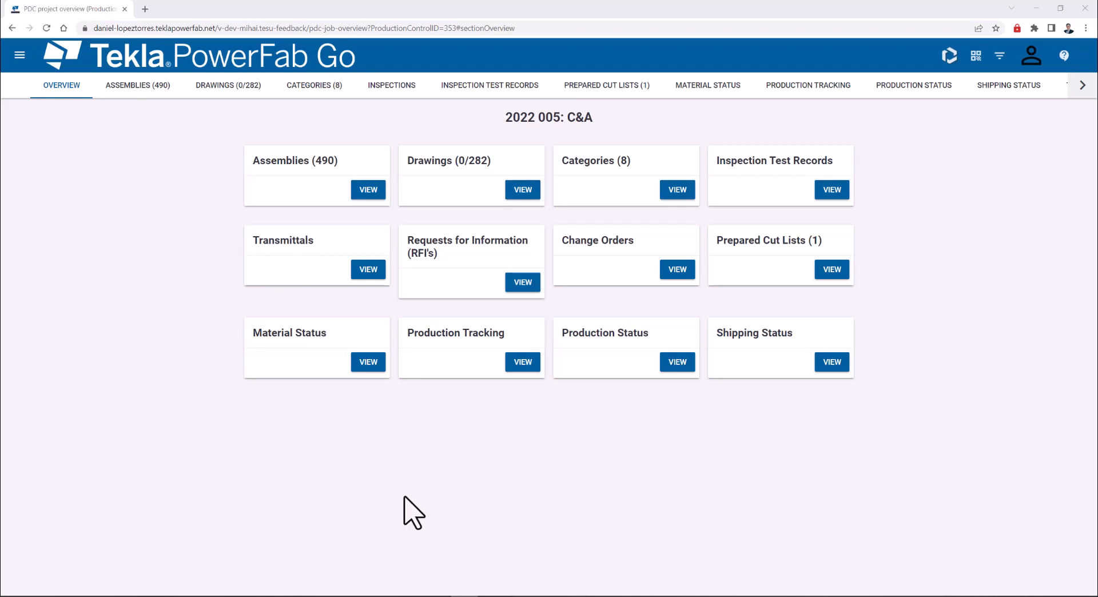
pyautogui.moveTo(437, 514)
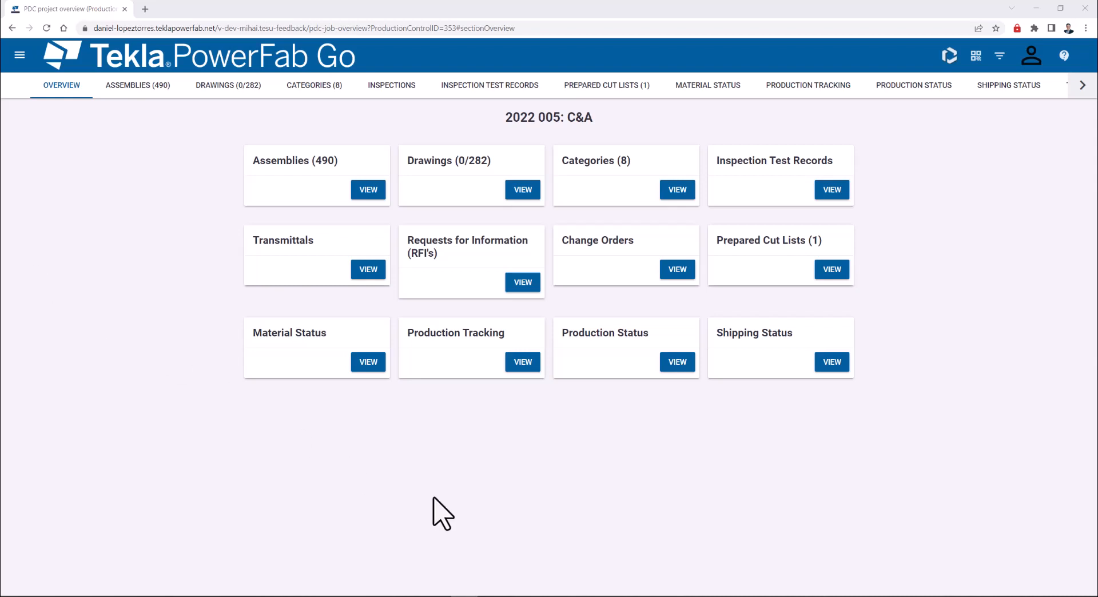
pyautogui.moveTo(831, 268)
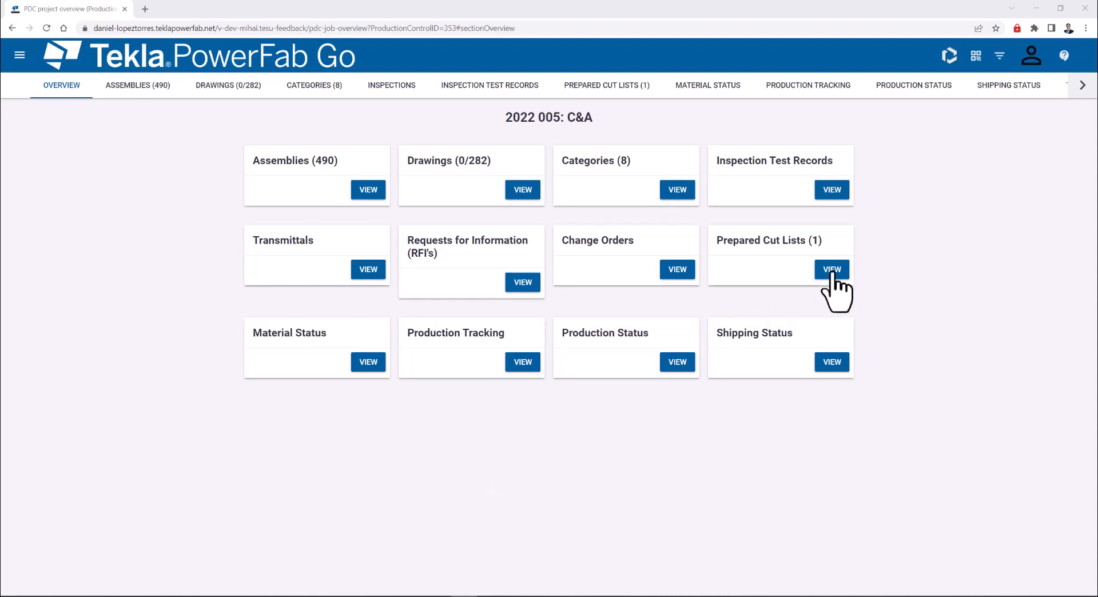
# View job 2022 005's prepared cut lists, compare the old interface's CL-1 bars, then return to the new Cut Lists page
pyautogui.click(831, 269)
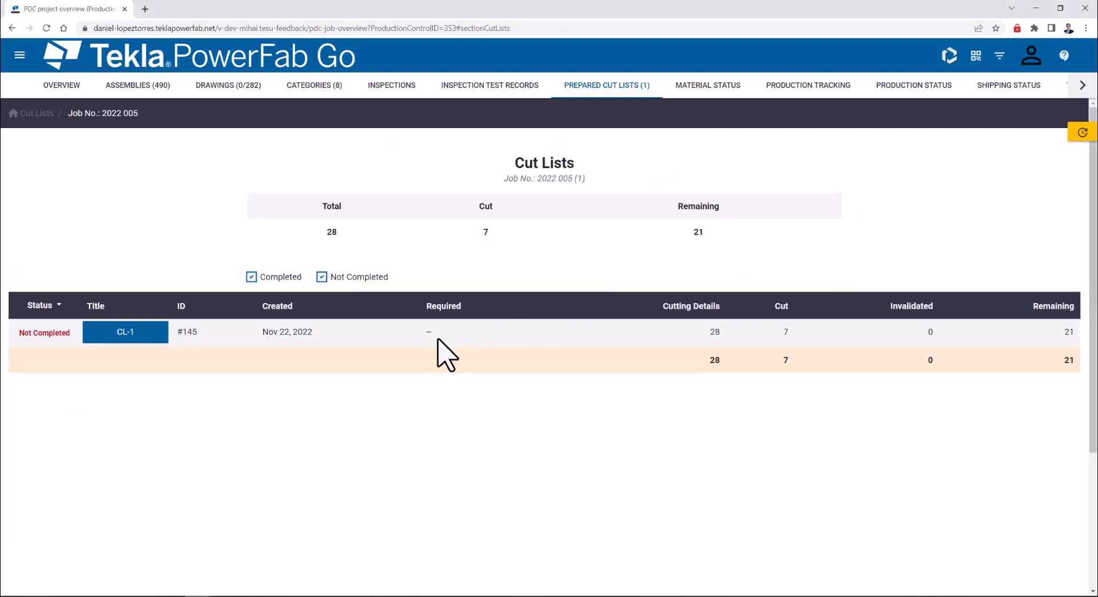
pyautogui.moveTo(622, 304)
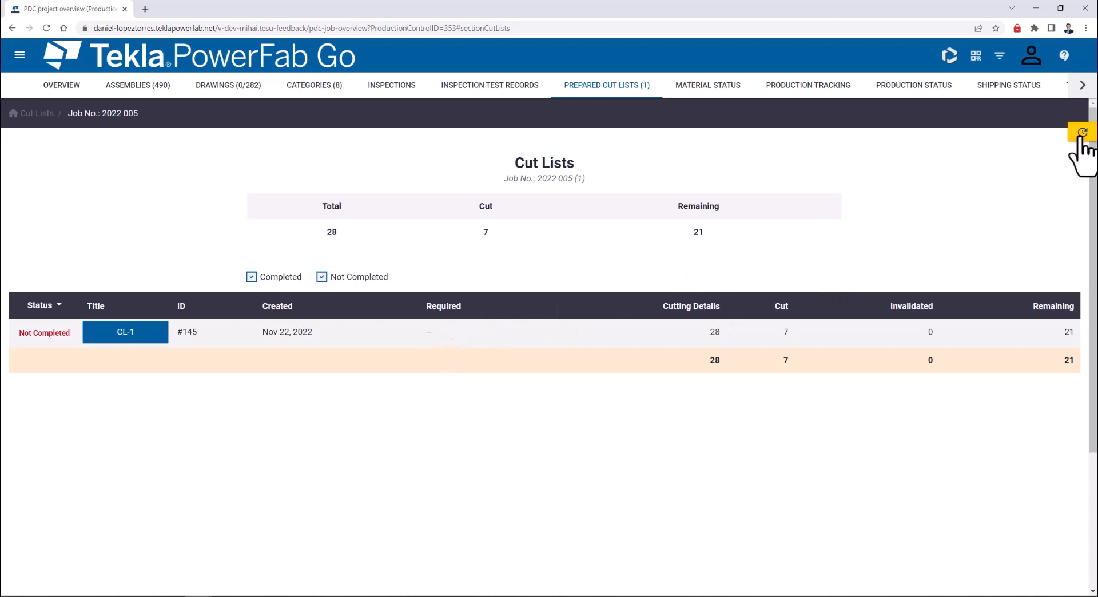
pyautogui.click(123, 332)
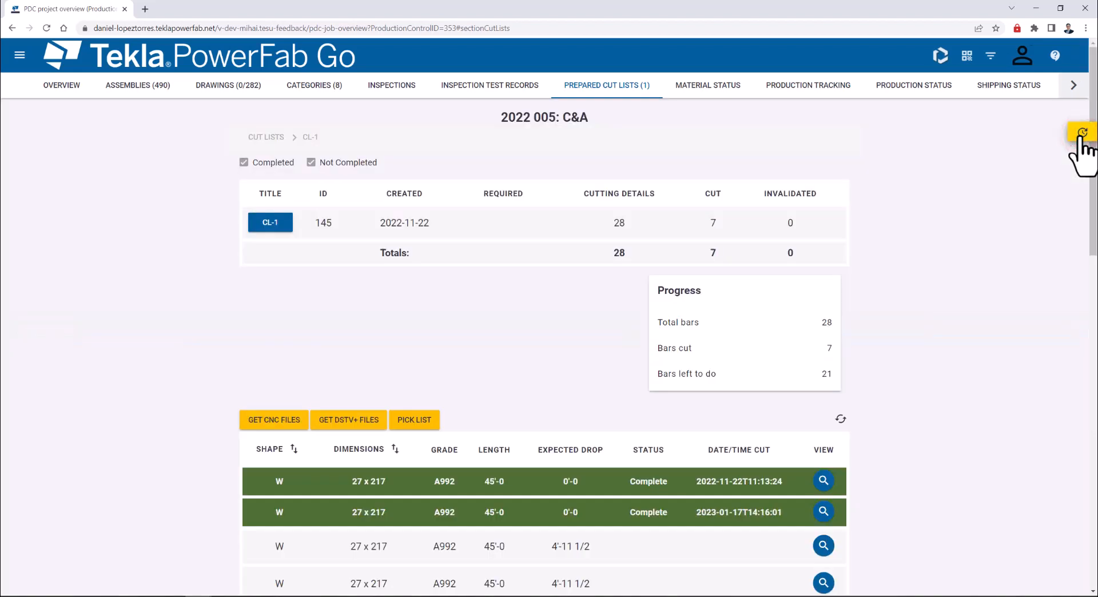
pyautogui.scroll(-3)
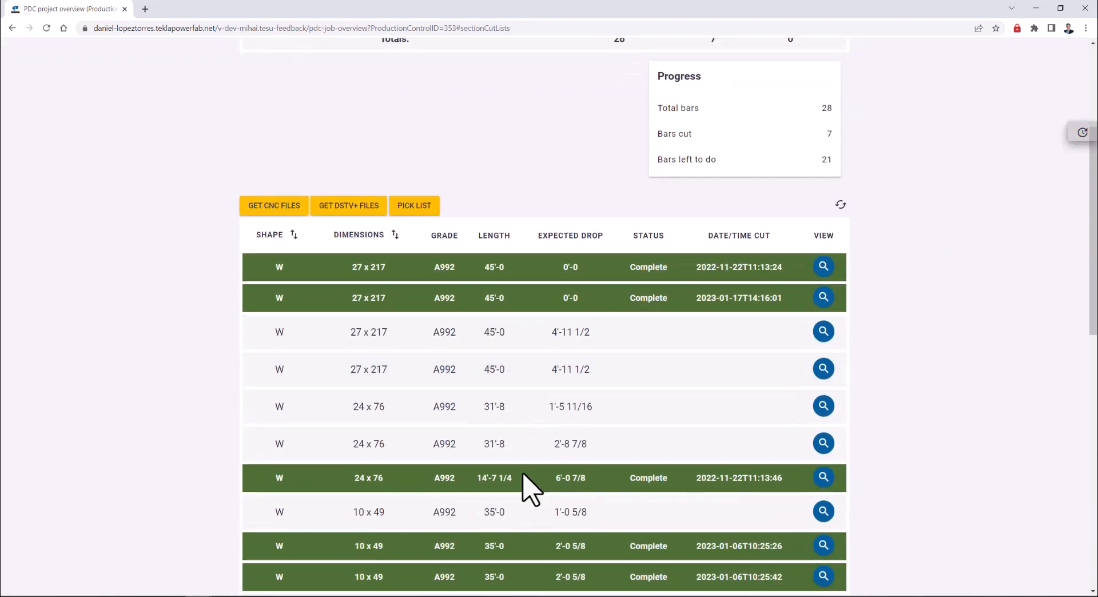
pyautogui.scroll(-3)
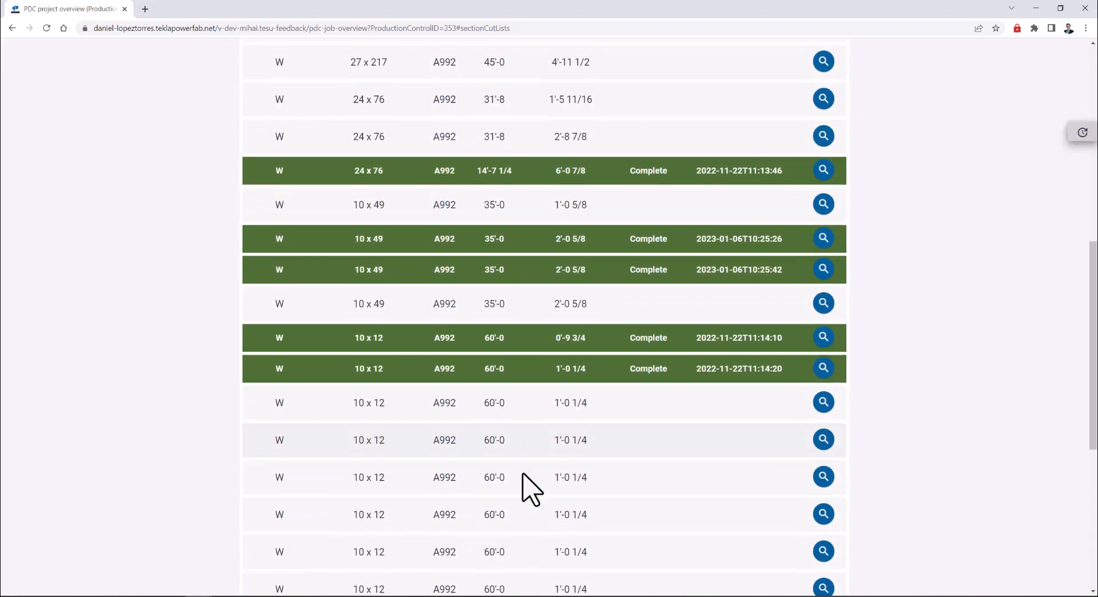
pyautogui.scroll(3)
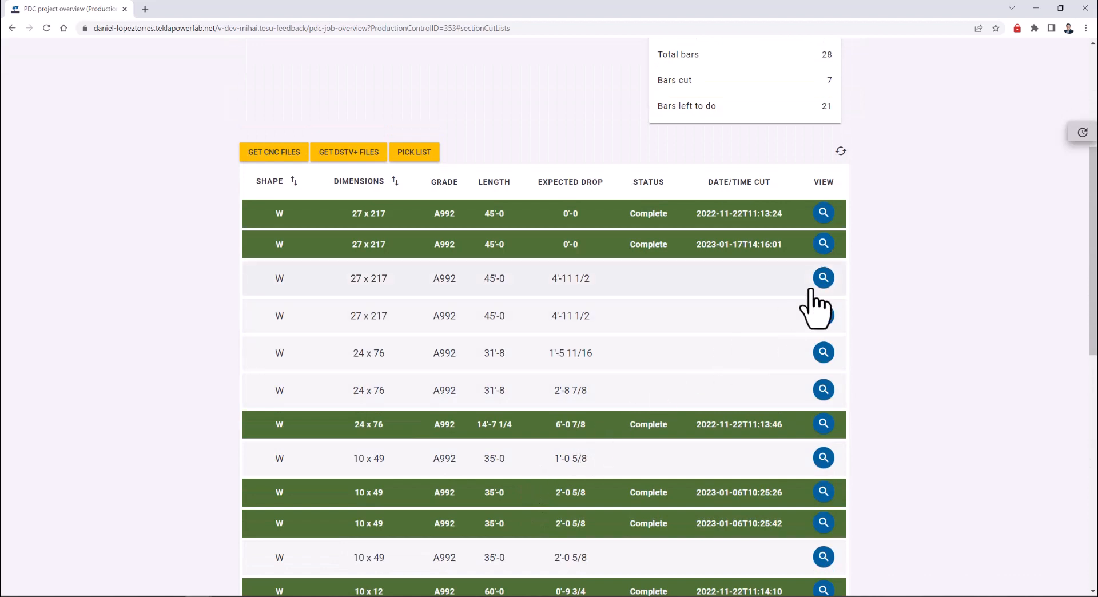
pyautogui.click(823, 277)
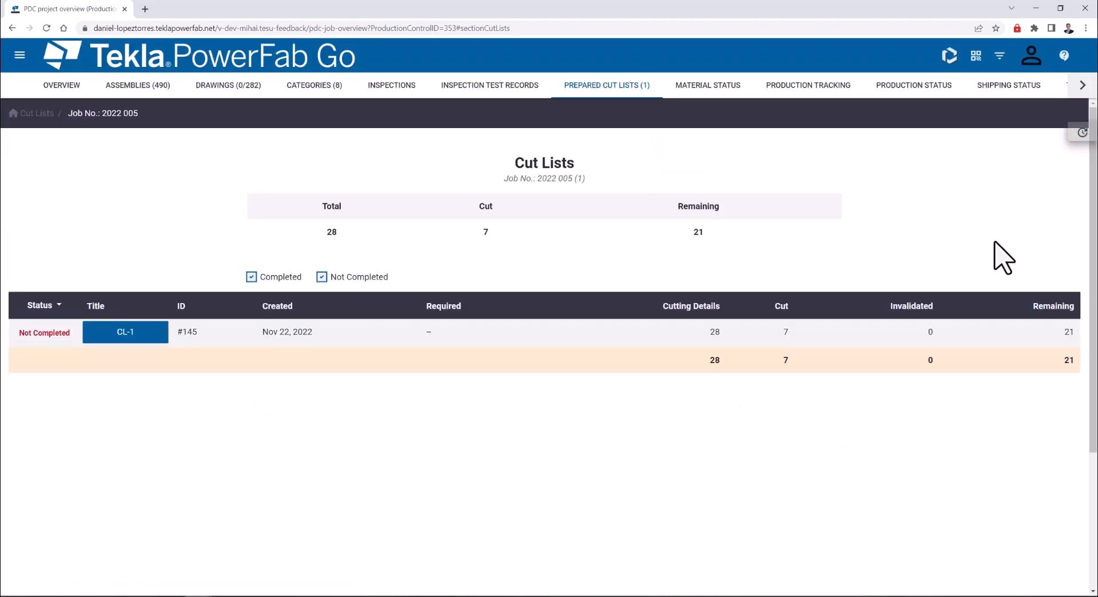
# Open cut list CL-1 and filter its Status column to Ready, hiding completed bars
pyautogui.click(126, 331)
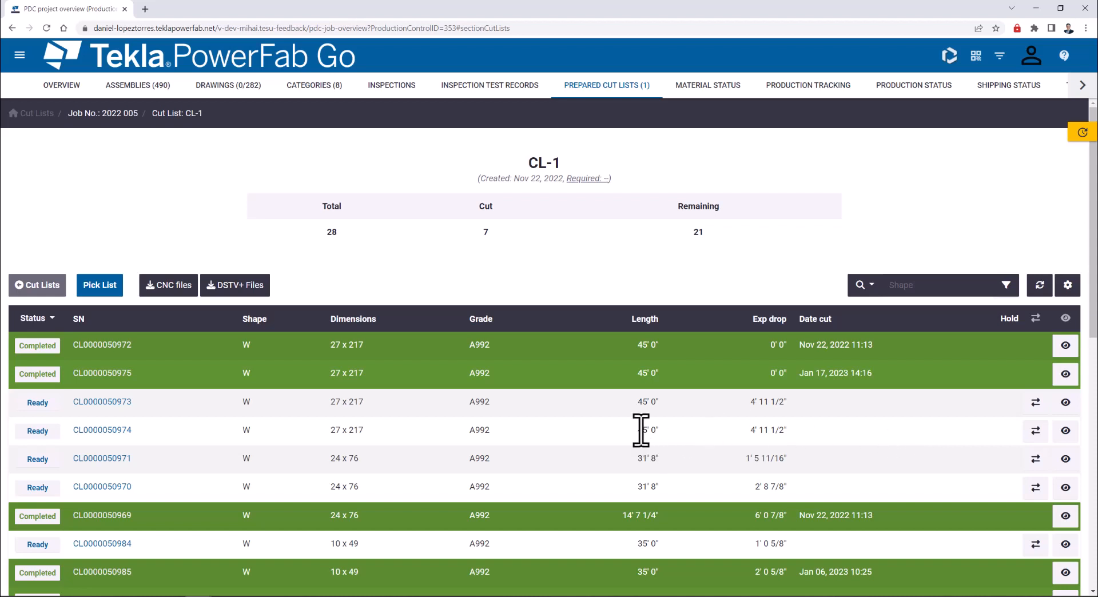
pyautogui.moveTo(669, 447)
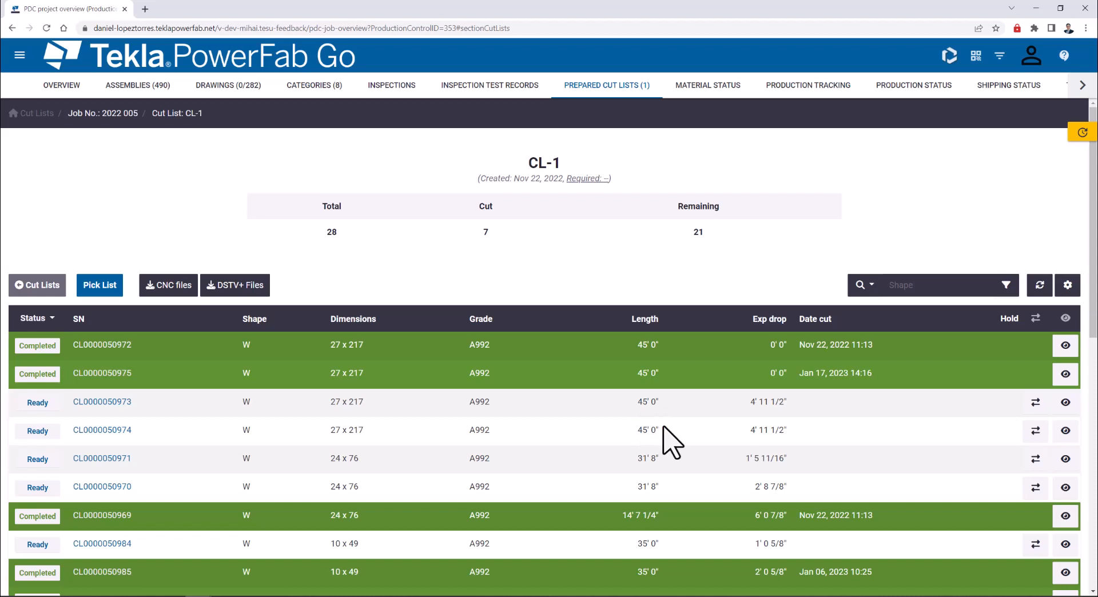
pyautogui.scroll(-3)
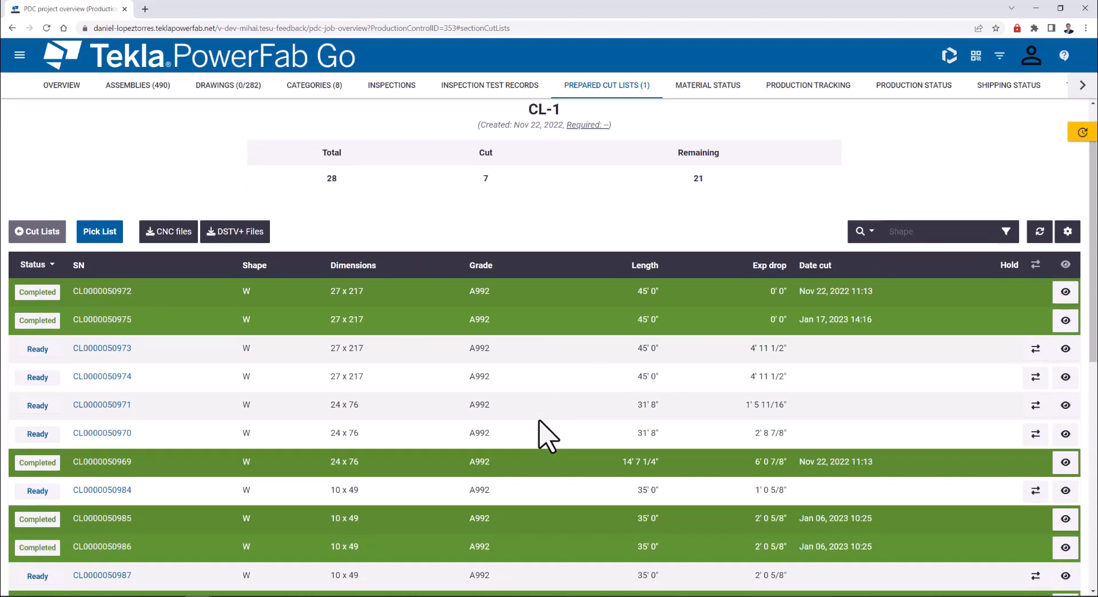
pyautogui.moveTo(323, 364)
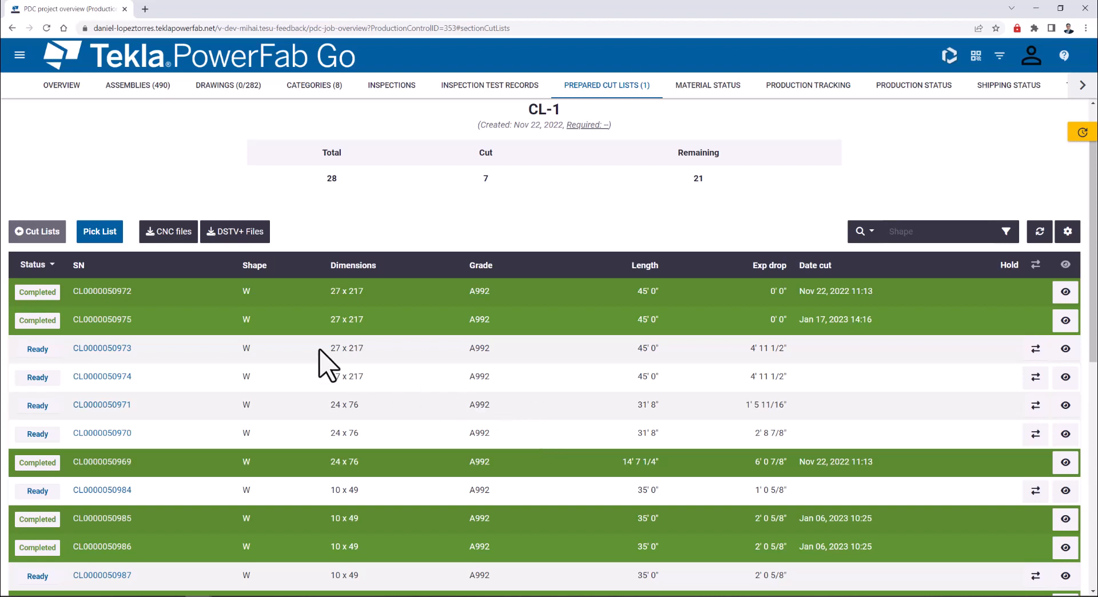
pyautogui.click(32, 264)
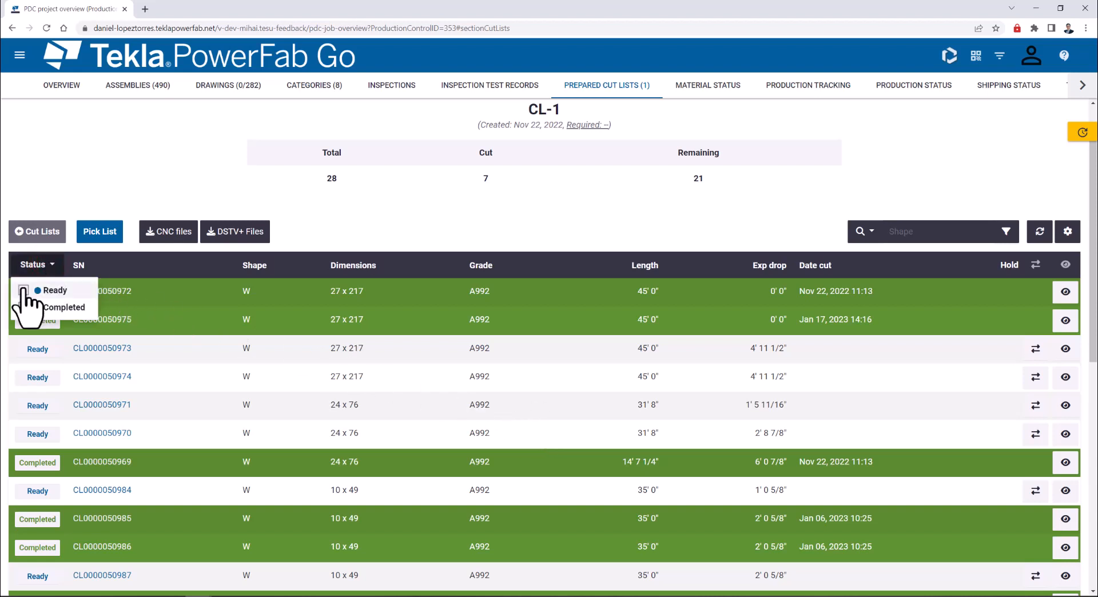
pyautogui.click(32, 289)
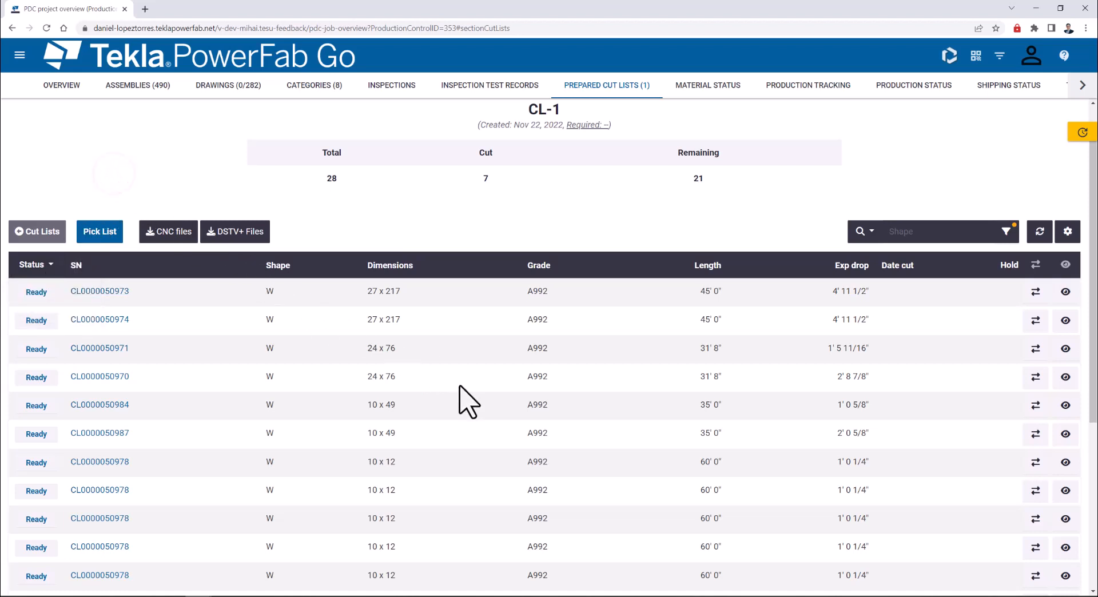
pyautogui.moveTo(579, 383)
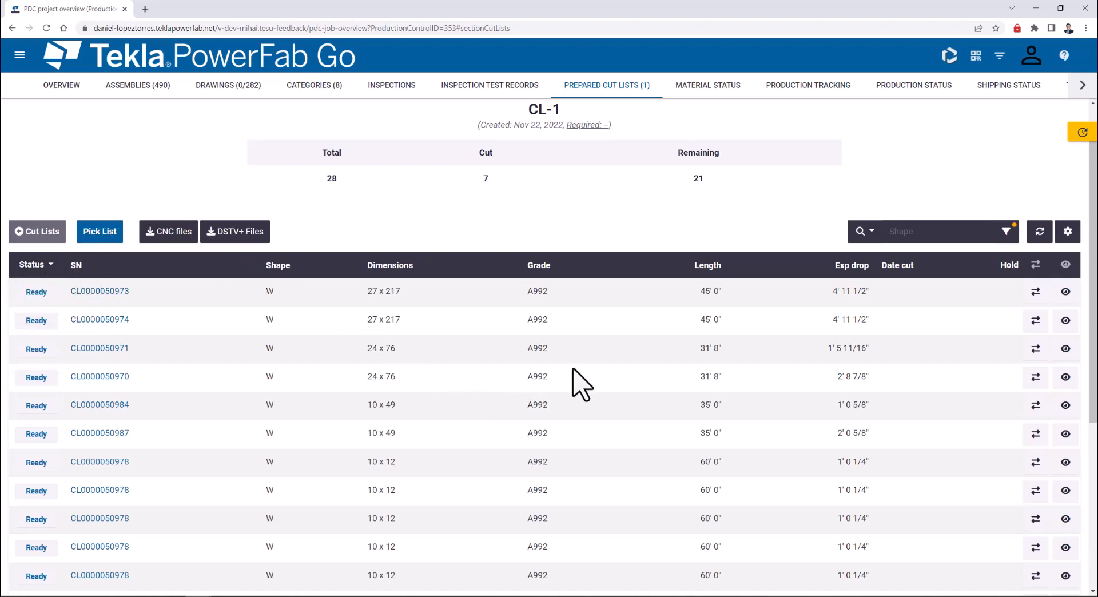
pyautogui.click(1064, 292)
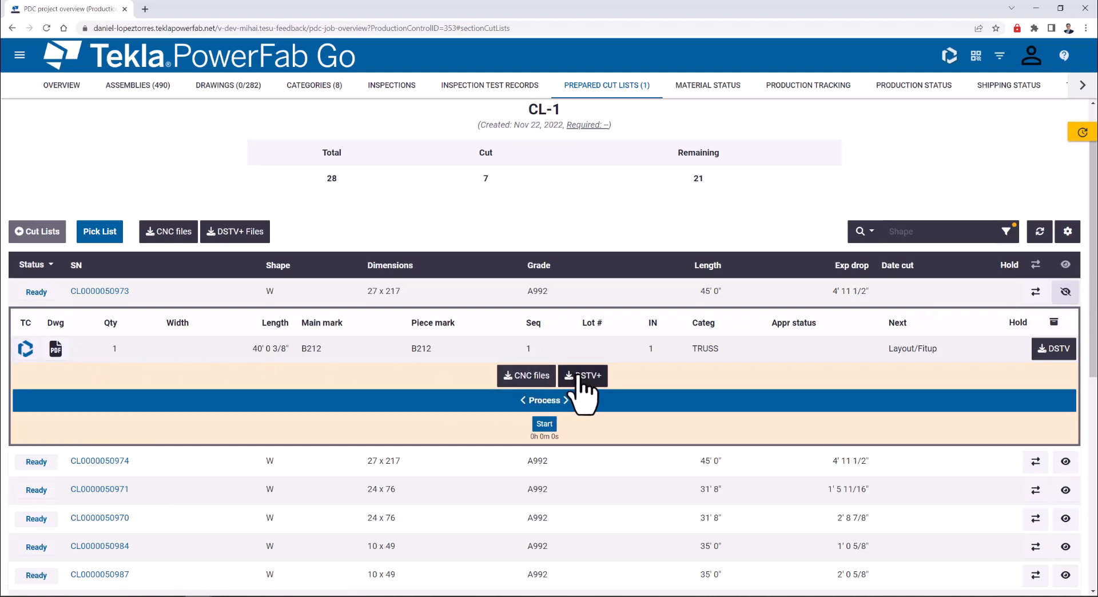
pyautogui.moveTo(599, 411)
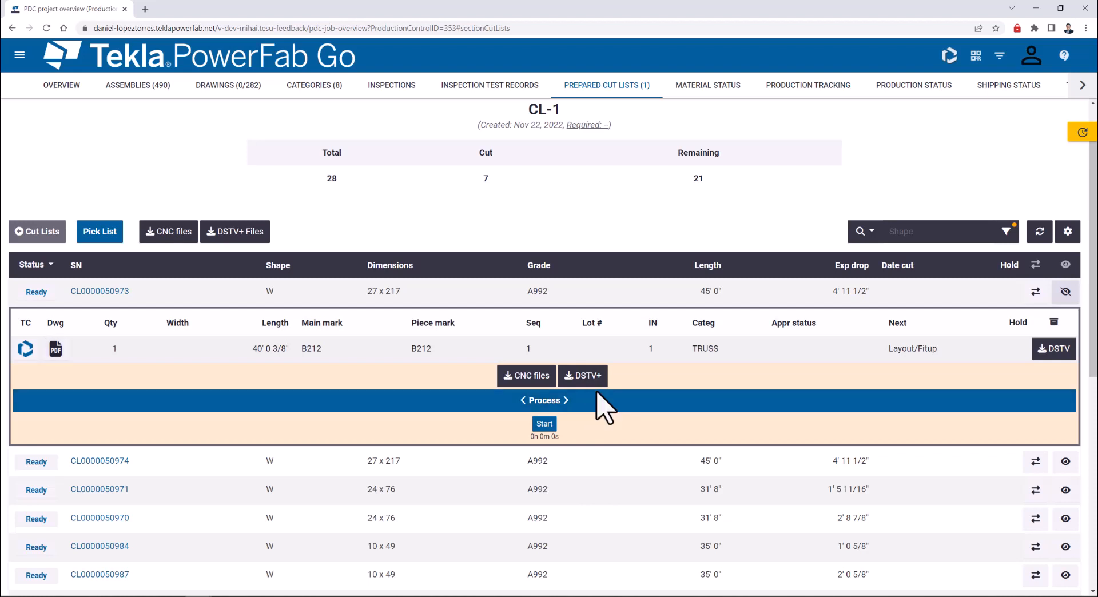
pyautogui.moveTo(913, 381)
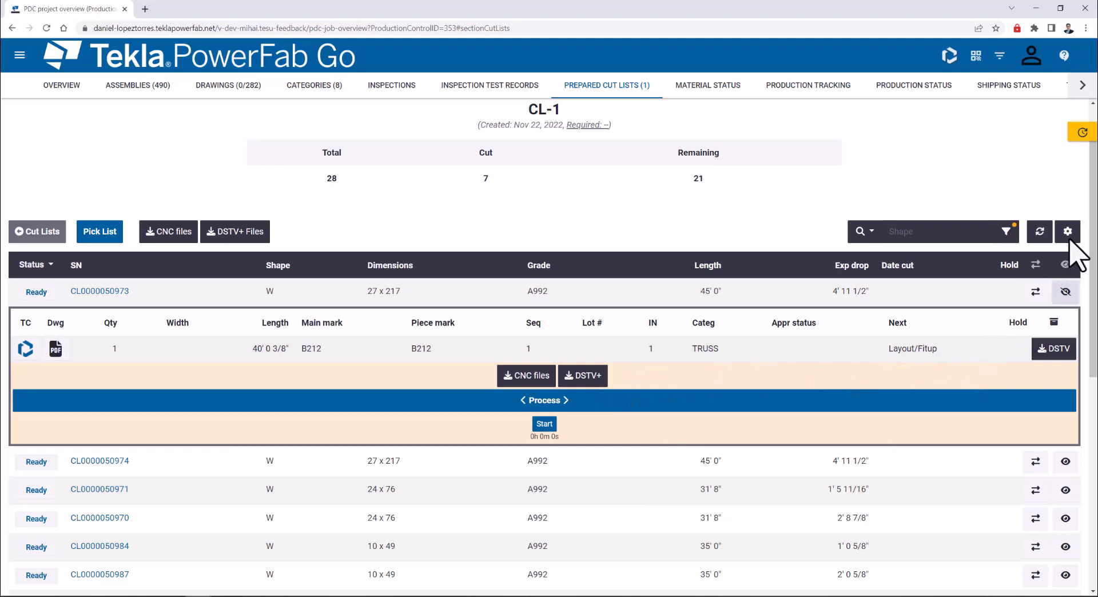
pyautogui.moveTo(1068, 231)
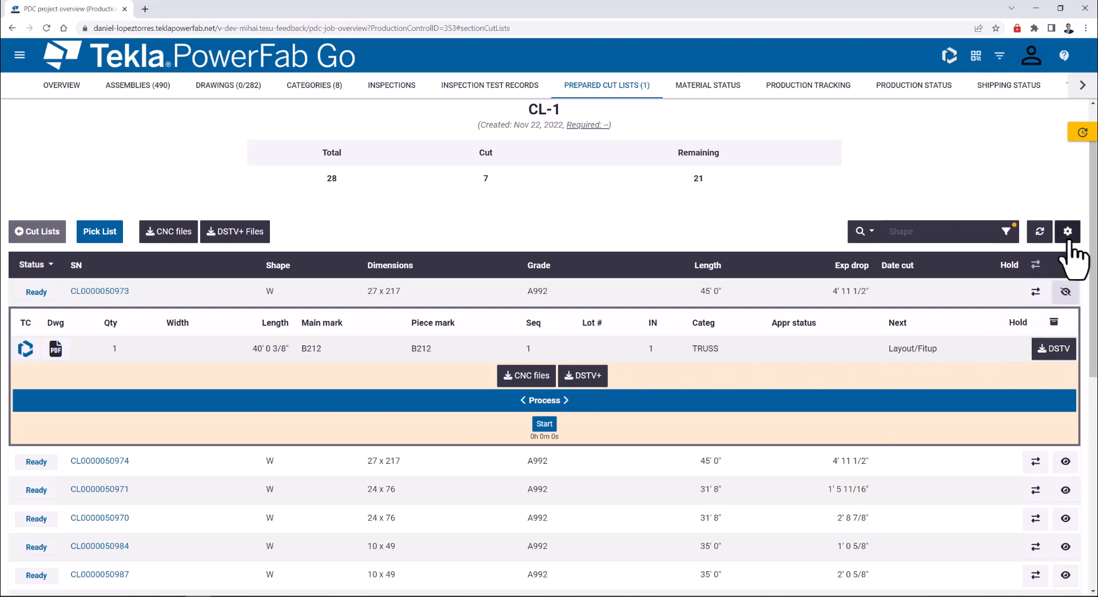
# In column Settings, drag Date/Time Cut to the front of the cut list item columns
pyautogui.click(1068, 231)
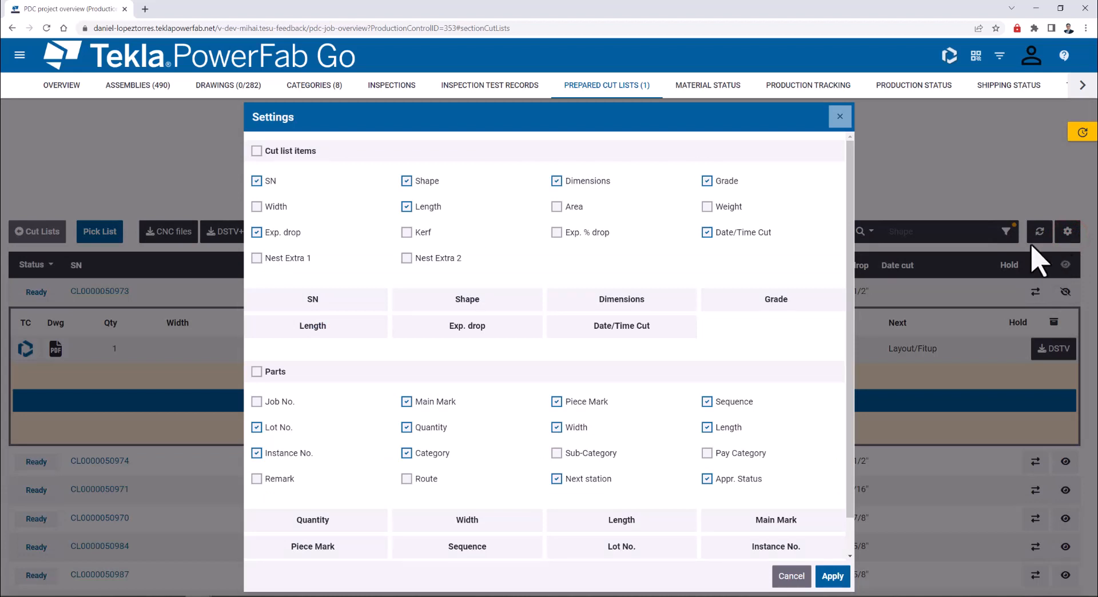
pyautogui.scroll(-3)
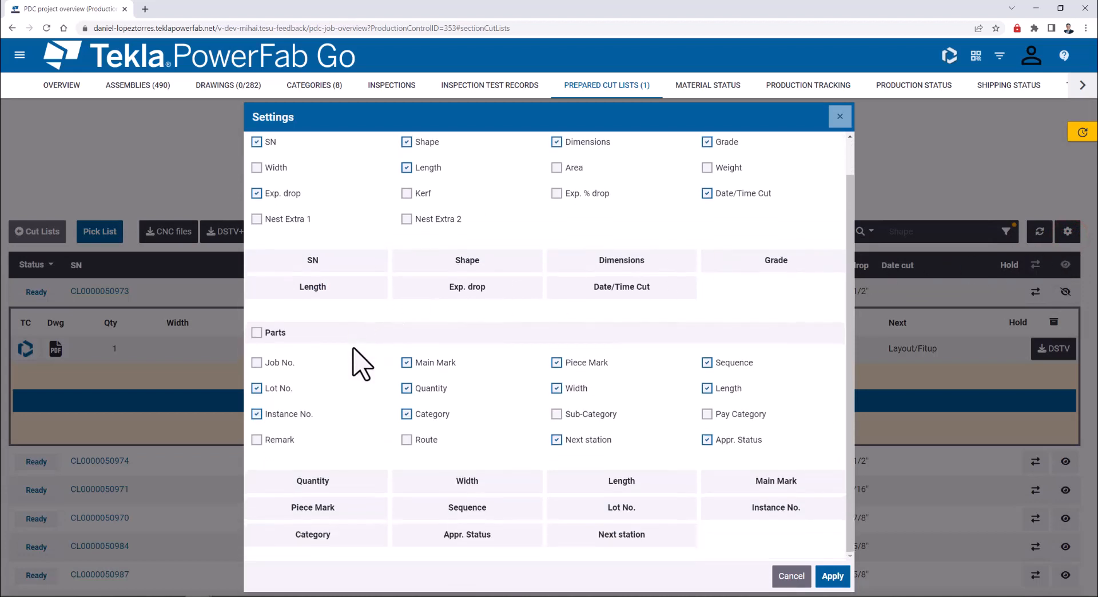
pyautogui.moveTo(466, 286)
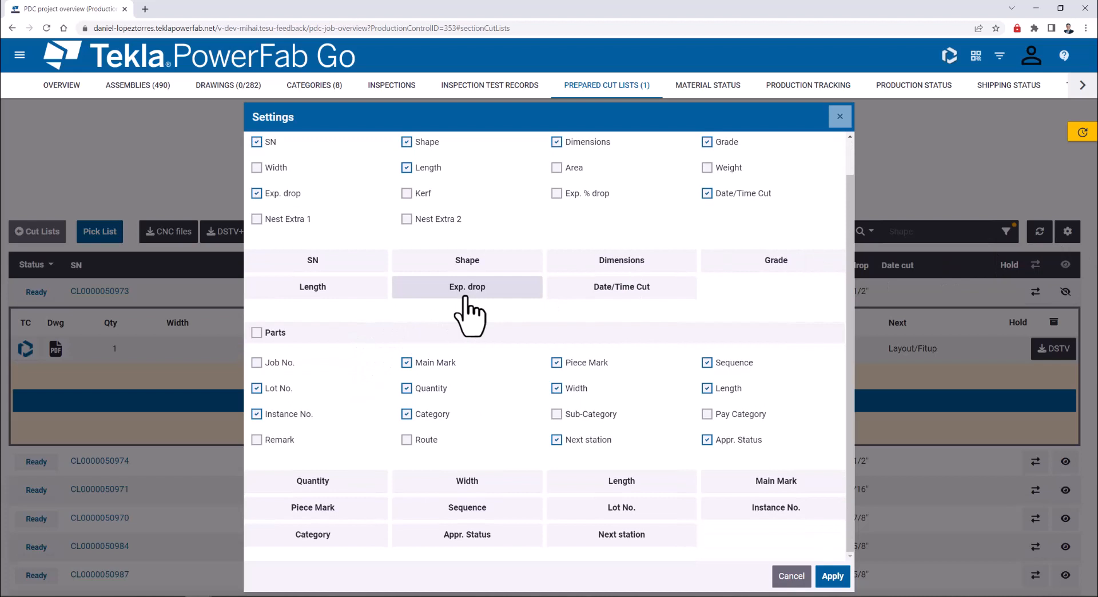
pyautogui.moveTo(622, 286)
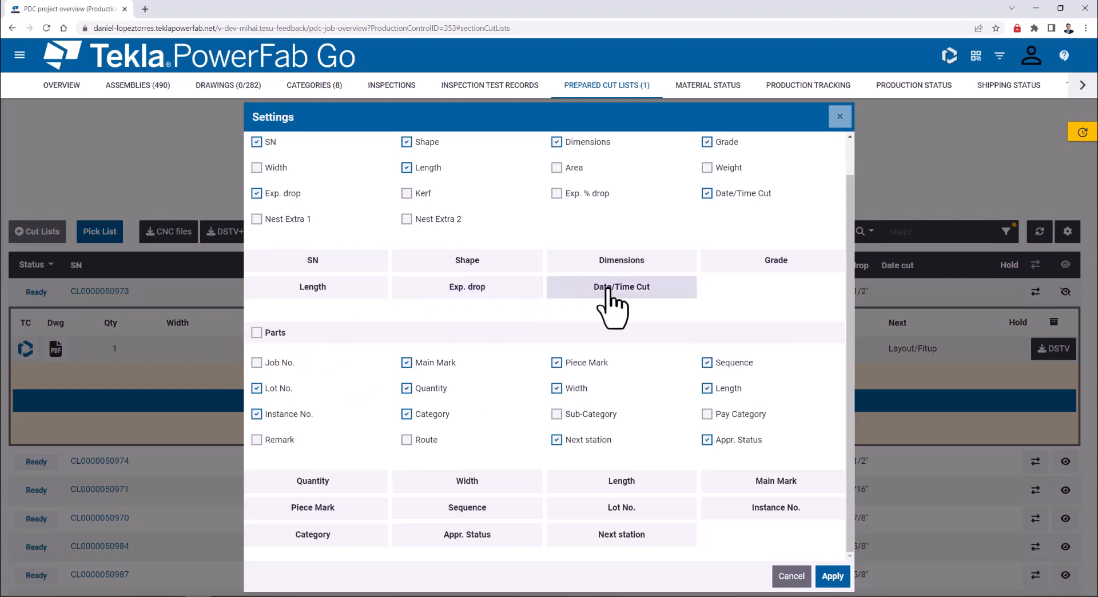
pyautogui.click(621, 286)
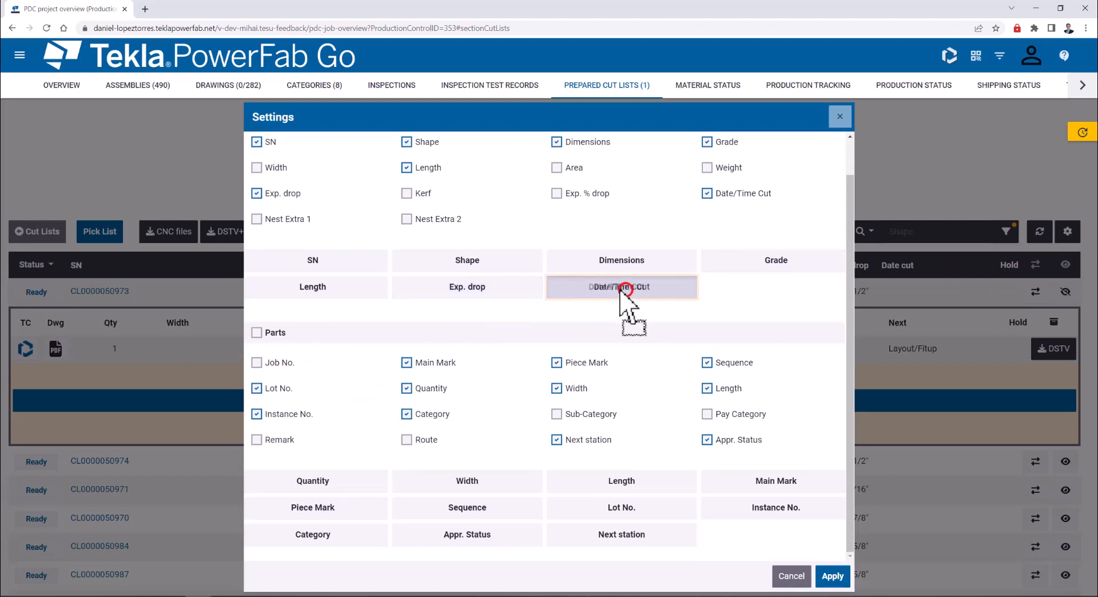
pyautogui.moveTo(621, 286); pyautogui.dragTo(312, 260)
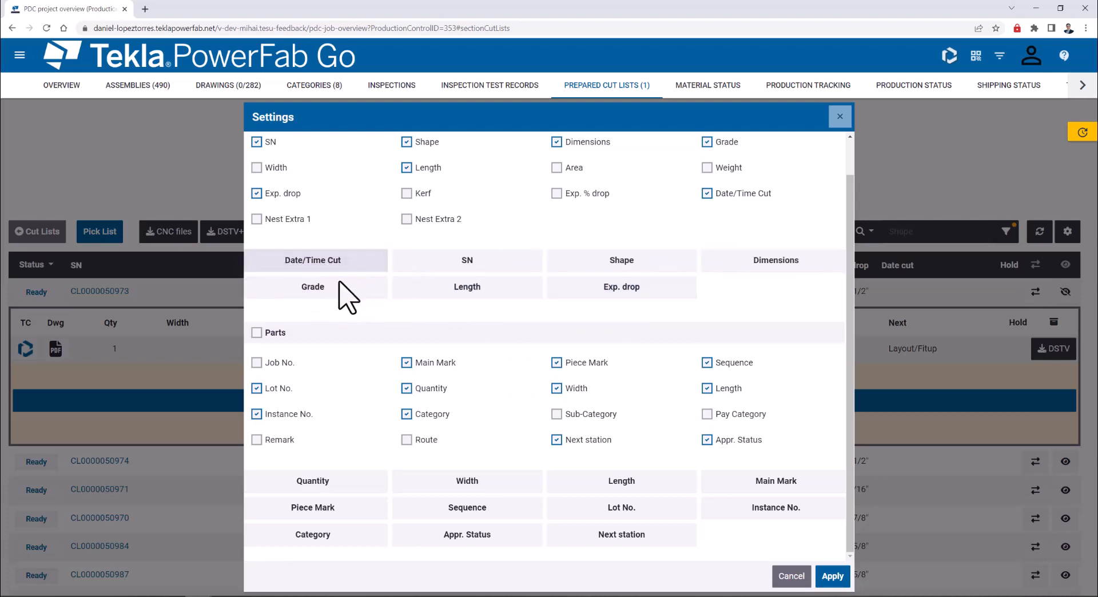
pyautogui.moveTo(528, 379)
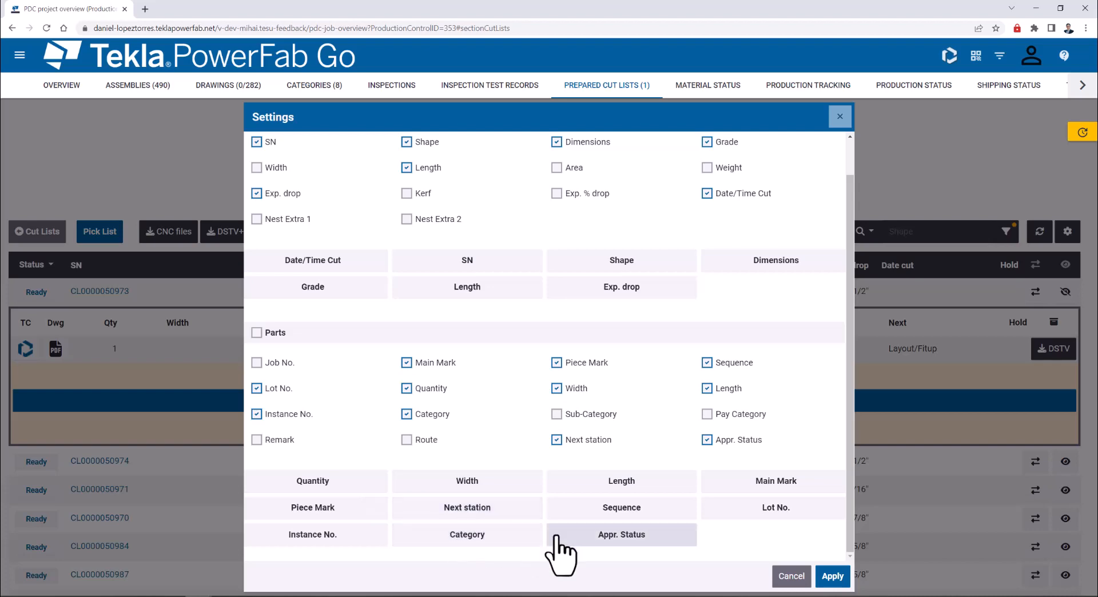
pyautogui.click(833, 576)
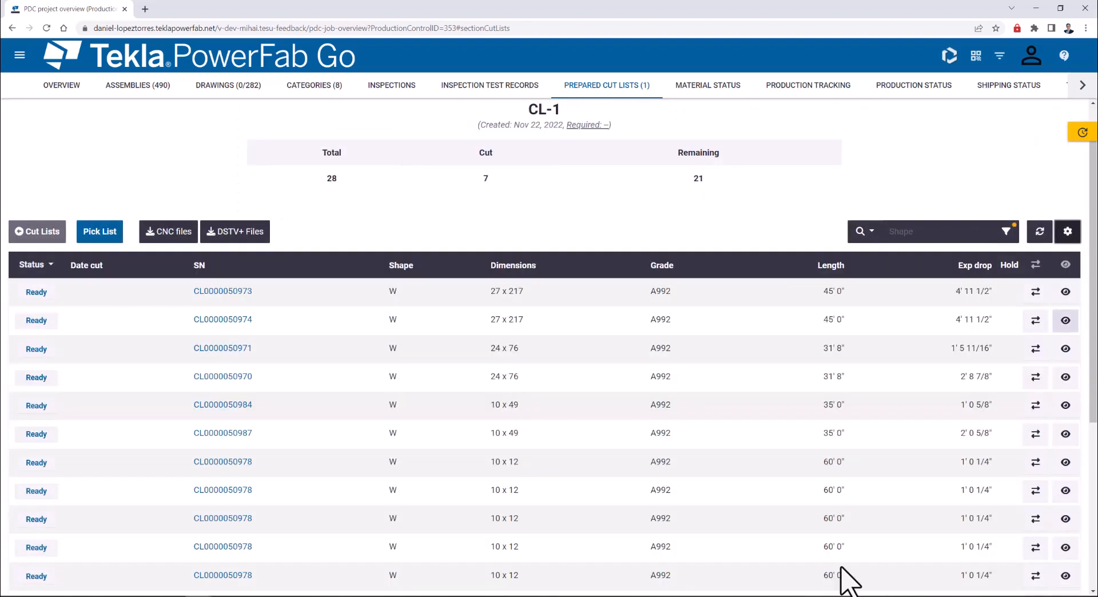
pyautogui.click(1064, 290)
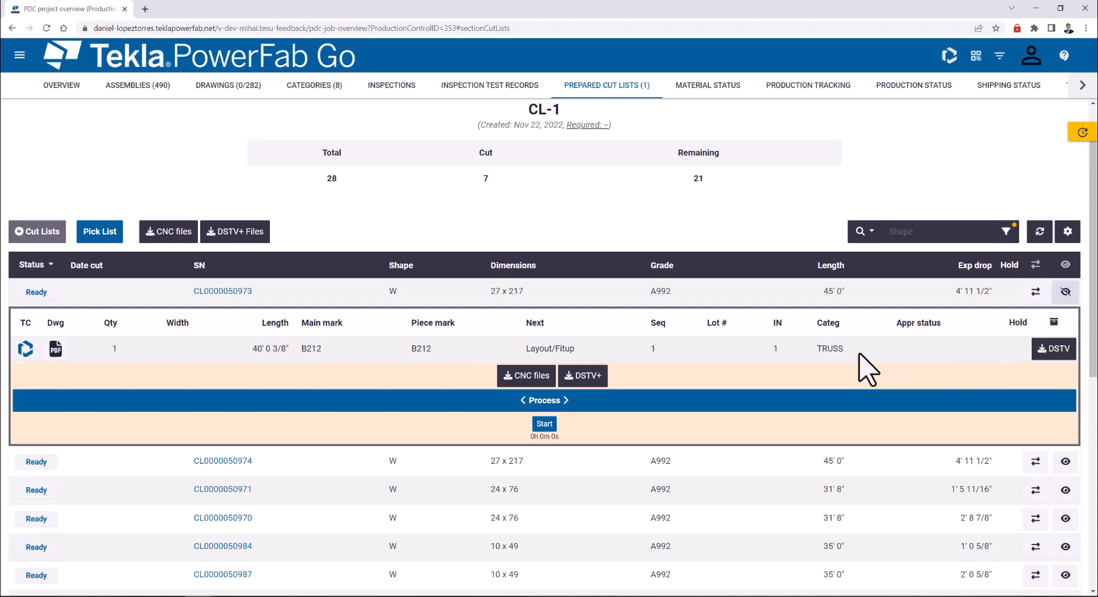
pyautogui.moveTo(661, 404)
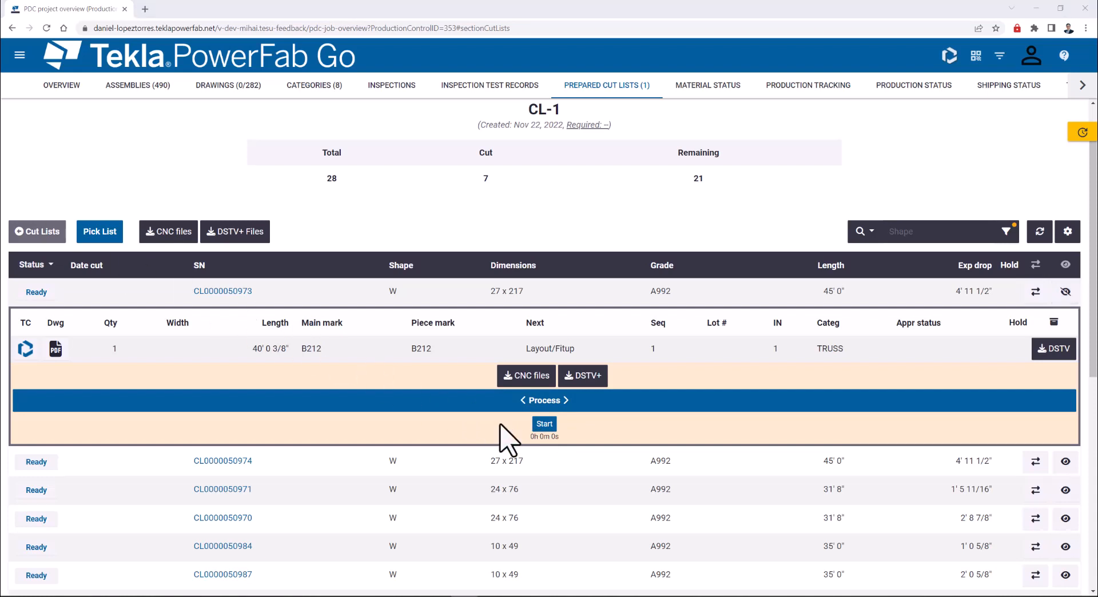
pyautogui.moveTo(498, 441)
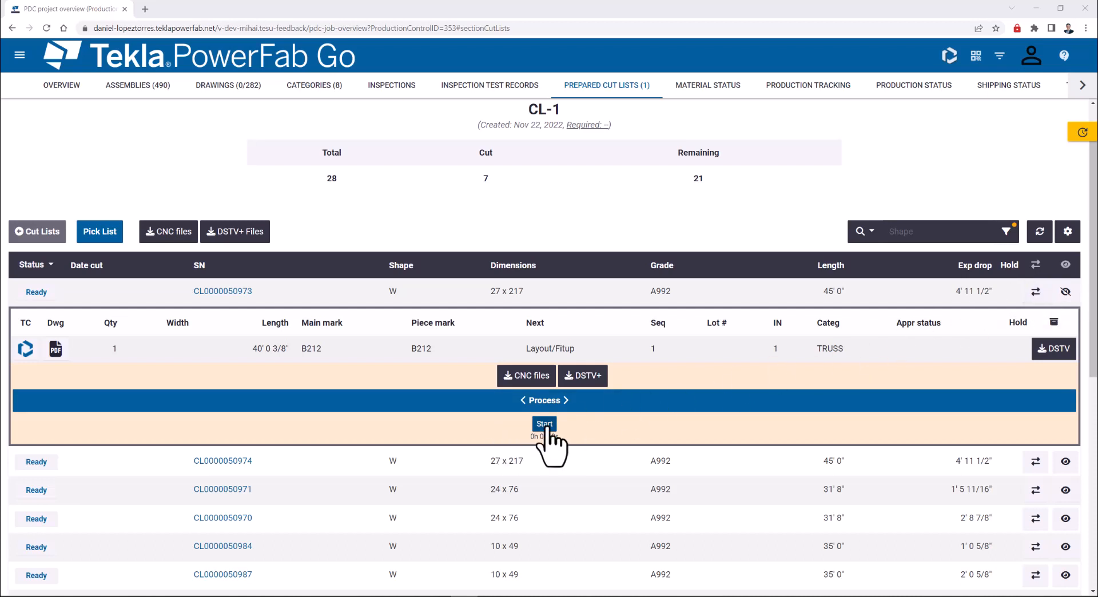
pyautogui.click(544, 423)
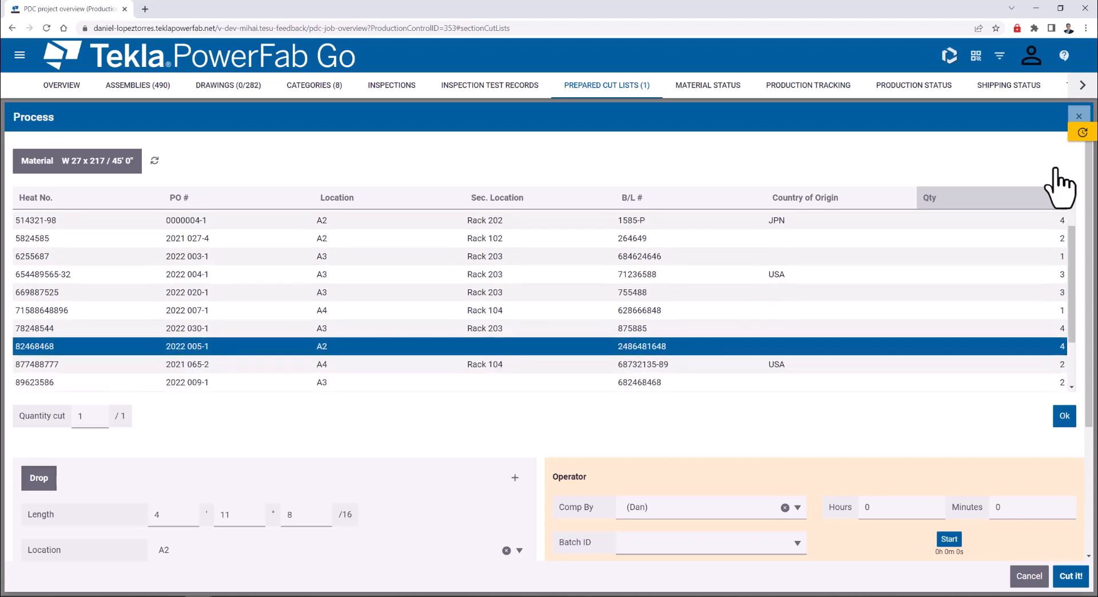
pyautogui.click(57, 197)
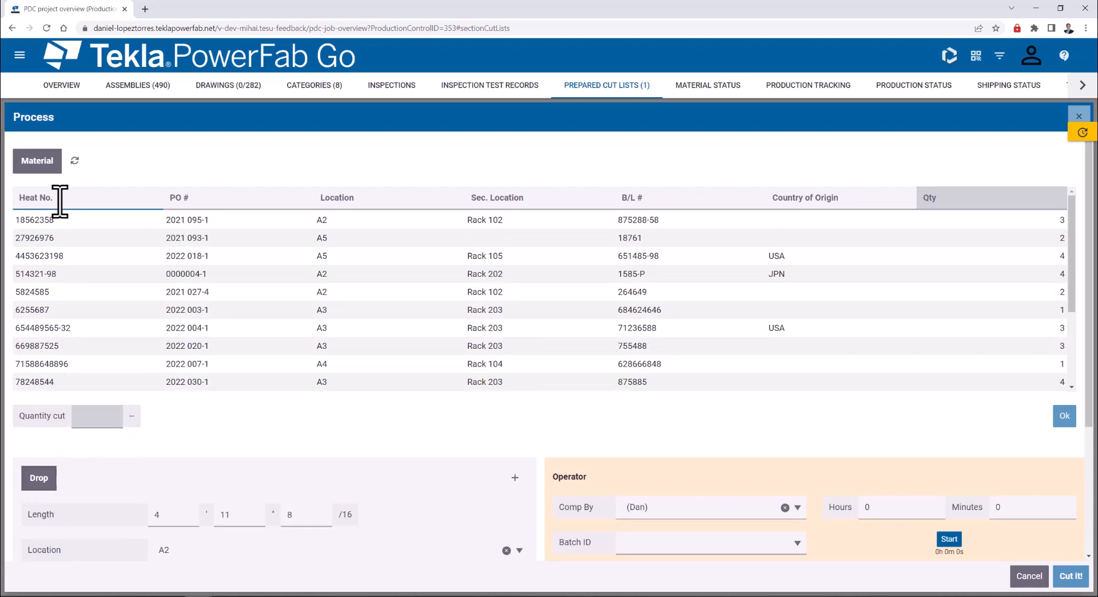
pyautogui.moveTo(1080, 115)
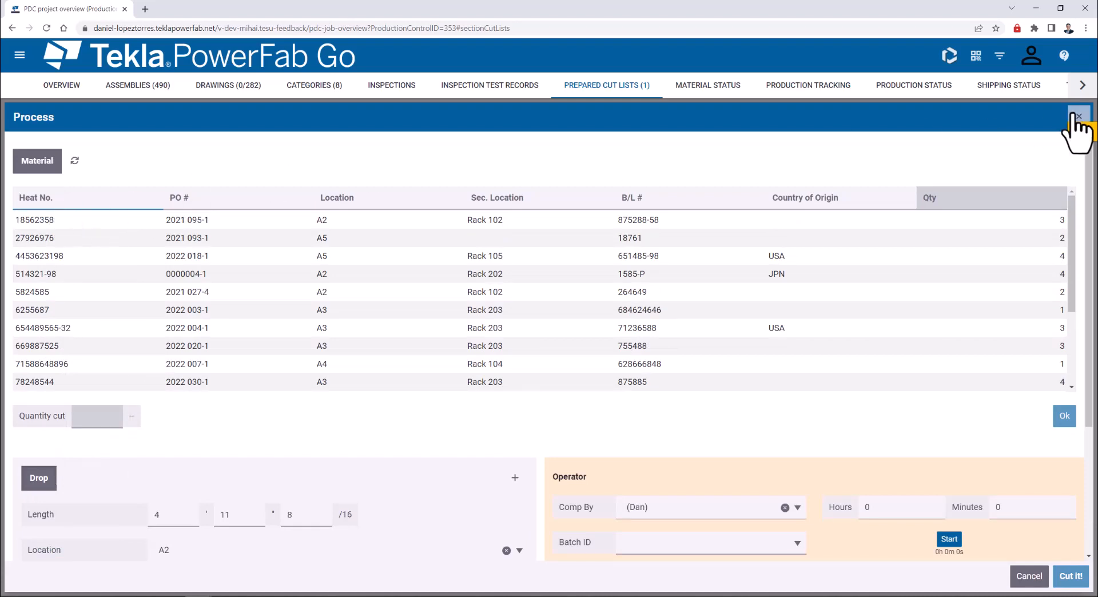
pyautogui.click(1079, 116)
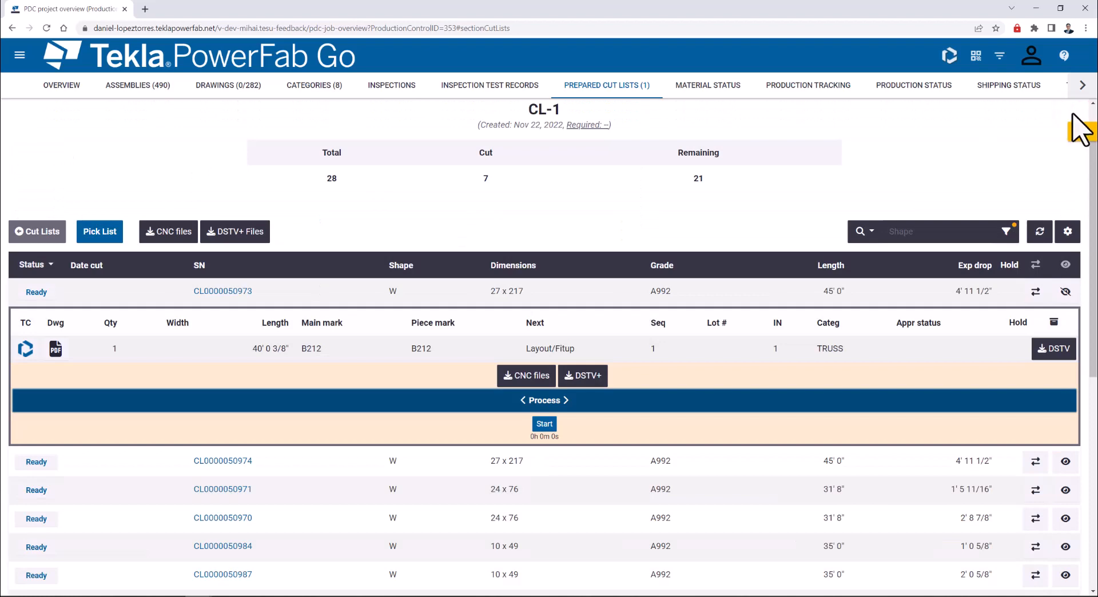
pyautogui.moveTo(1035, 291)
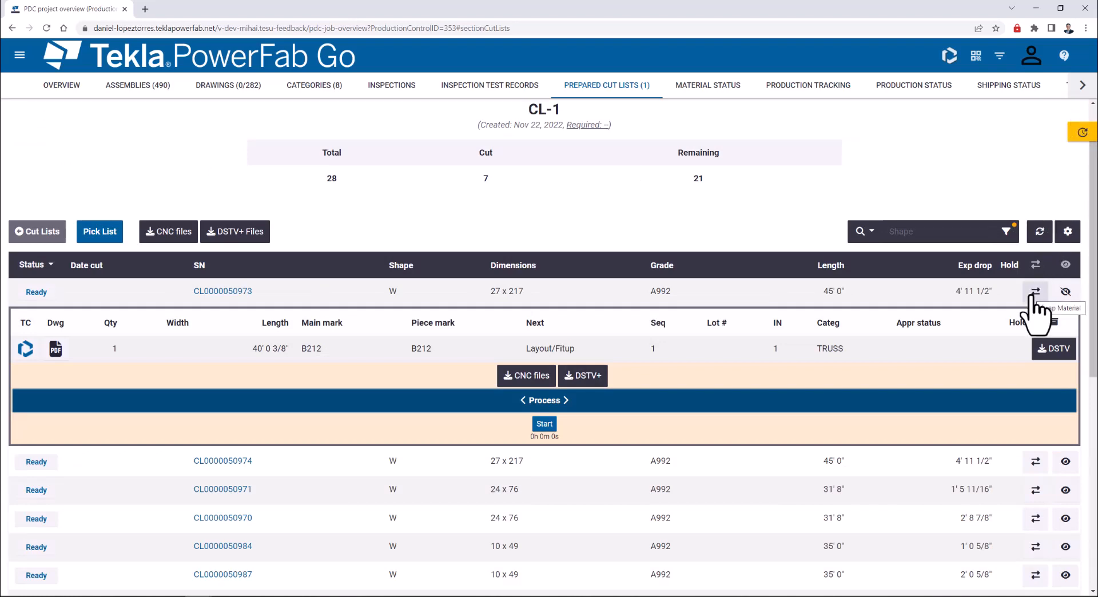
pyautogui.click(1037, 306)
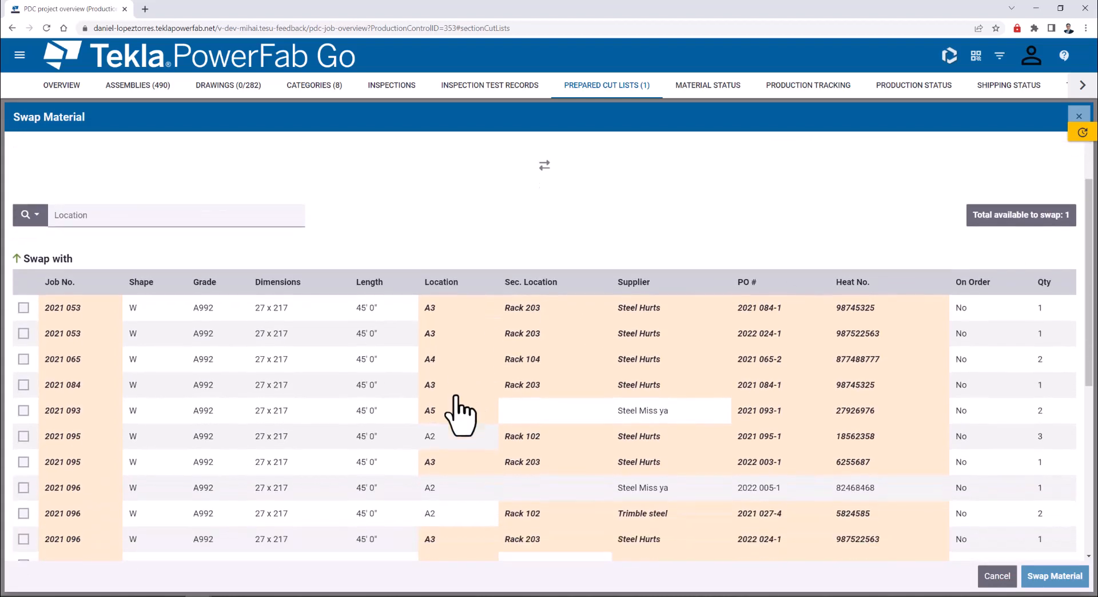
pyautogui.scroll(-3)
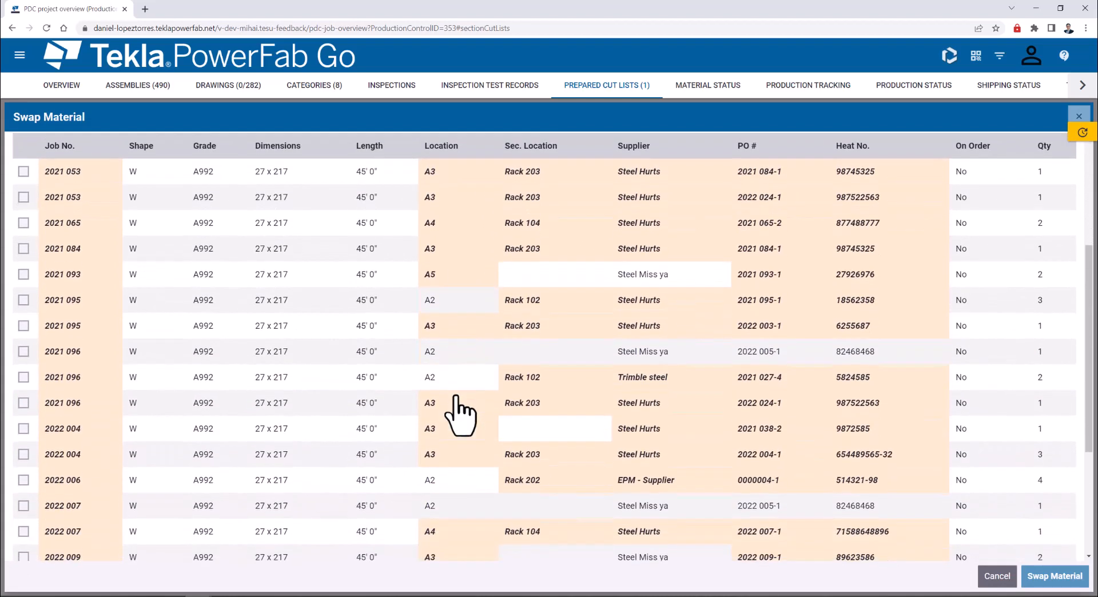
pyautogui.scroll(-3)
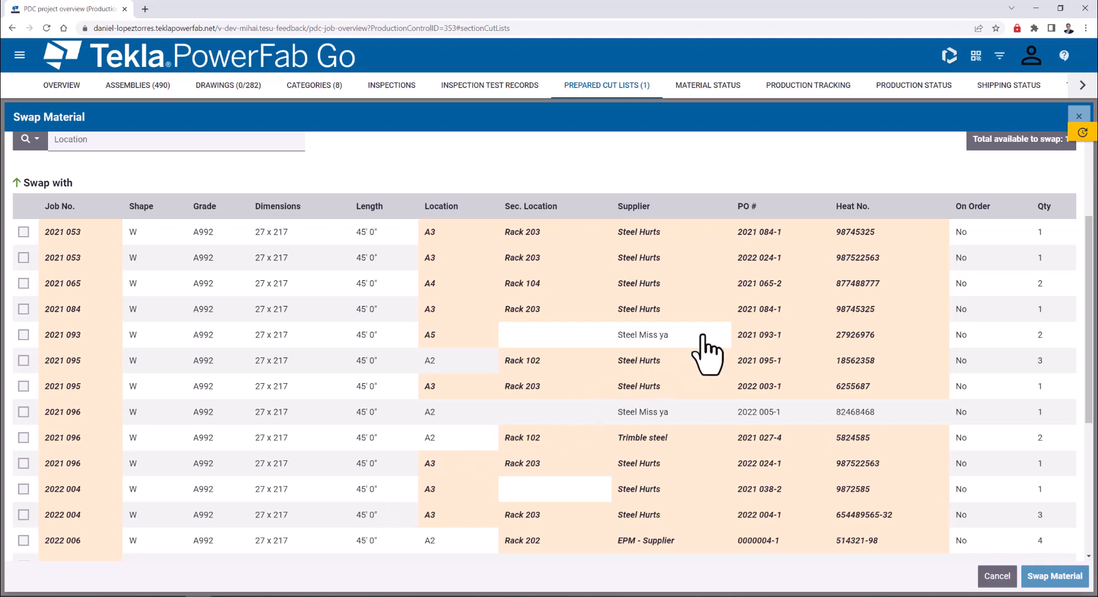
pyautogui.scroll(-3)
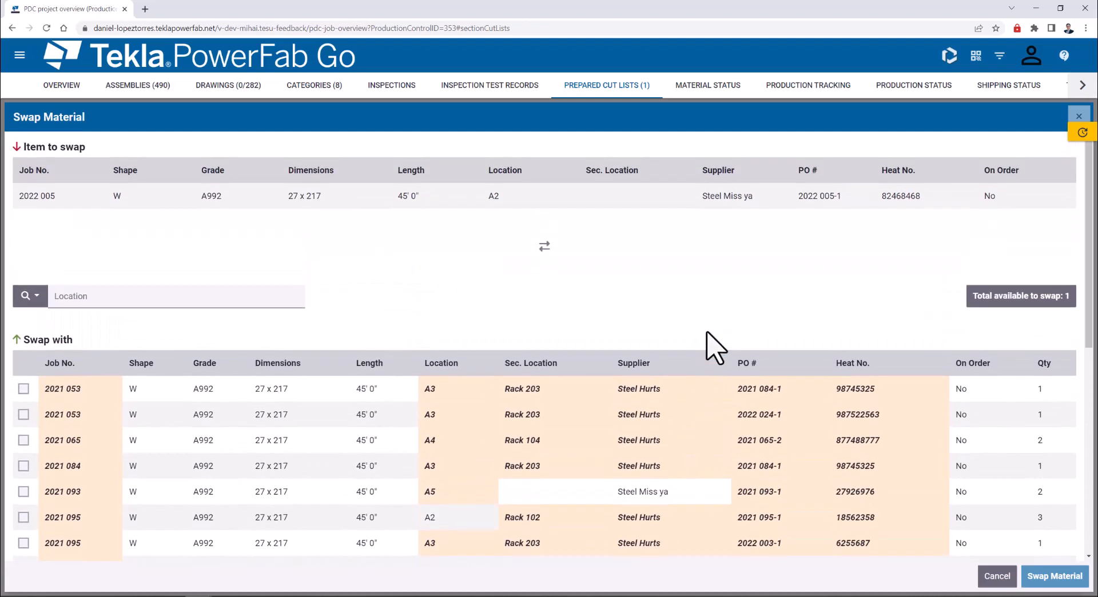
pyautogui.moveTo(1078, 115)
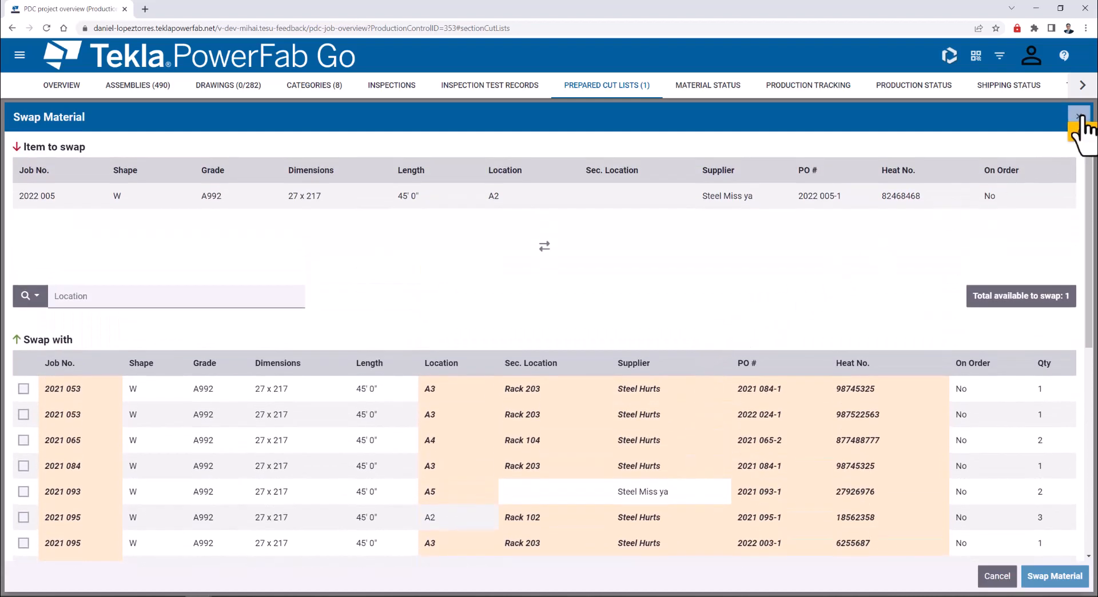
# Close Swap Material, open CL-1's Pick List and expand the 27 x 217 row's serial numbers
pyautogui.click(1076, 120)
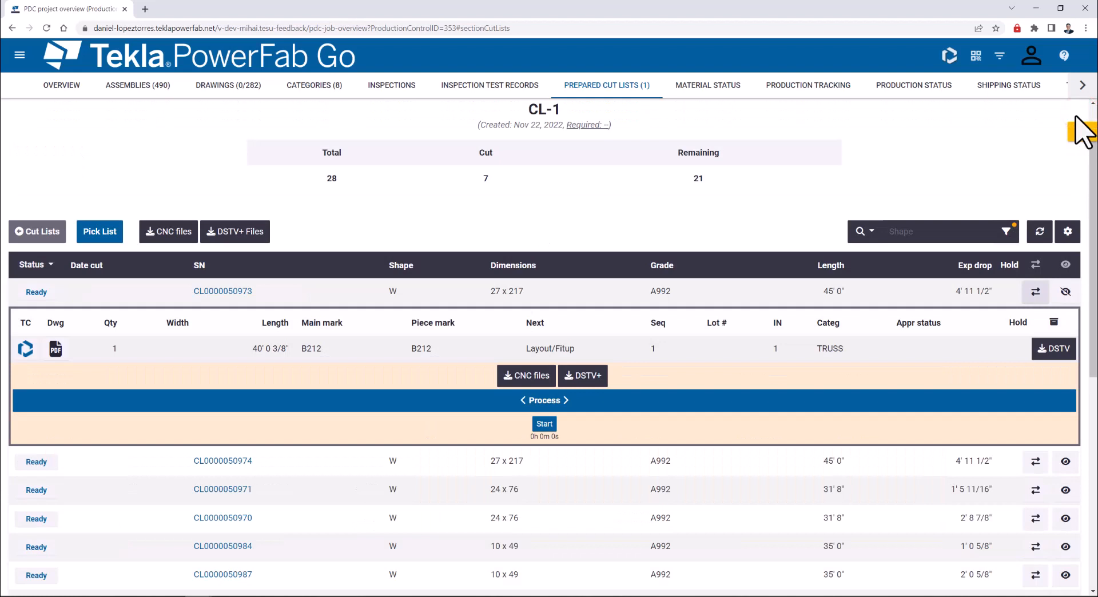
pyautogui.moveTo(100, 231)
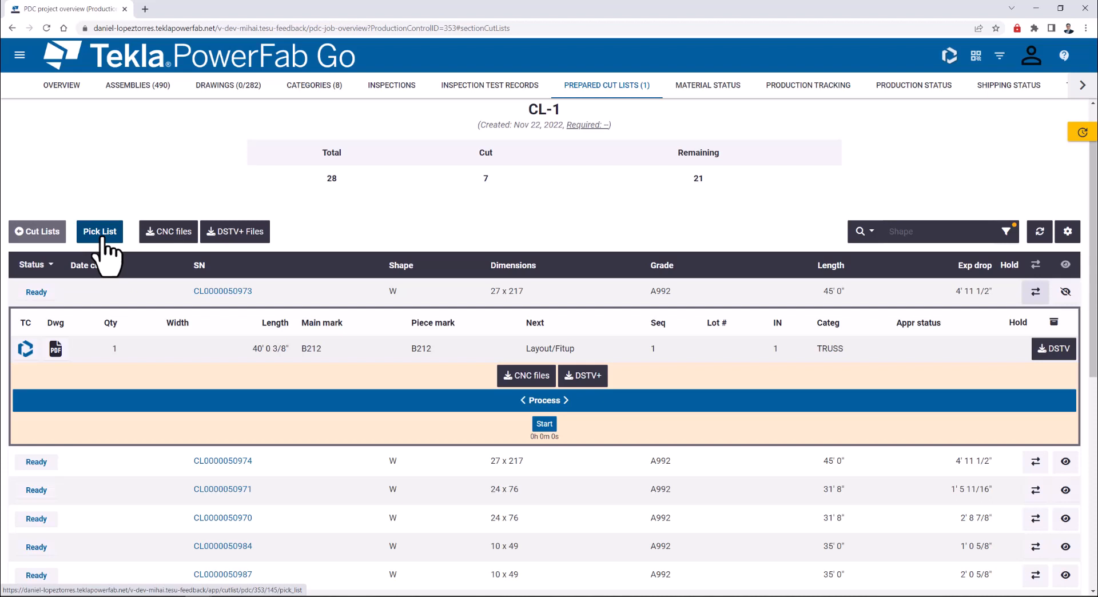
pyautogui.click(100, 231)
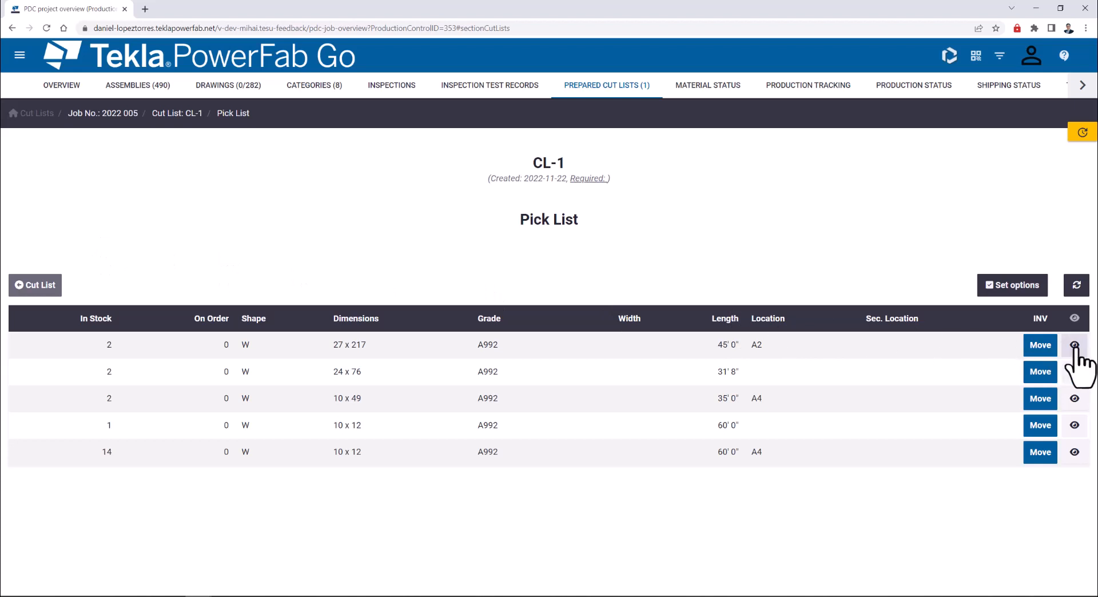
pyautogui.click(1074, 344)
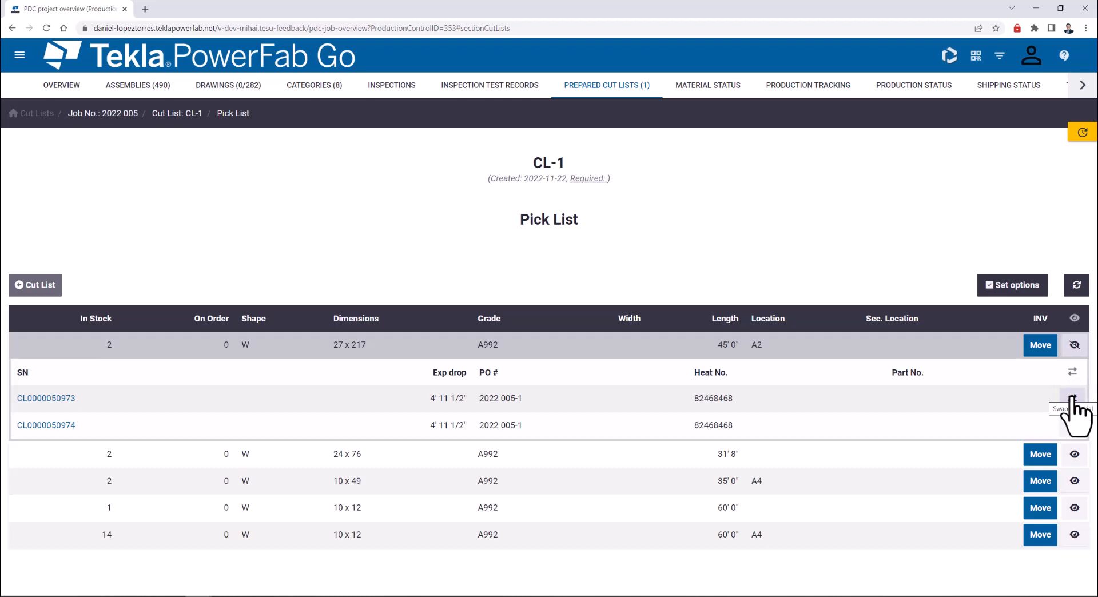
pyautogui.click(1074, 393)
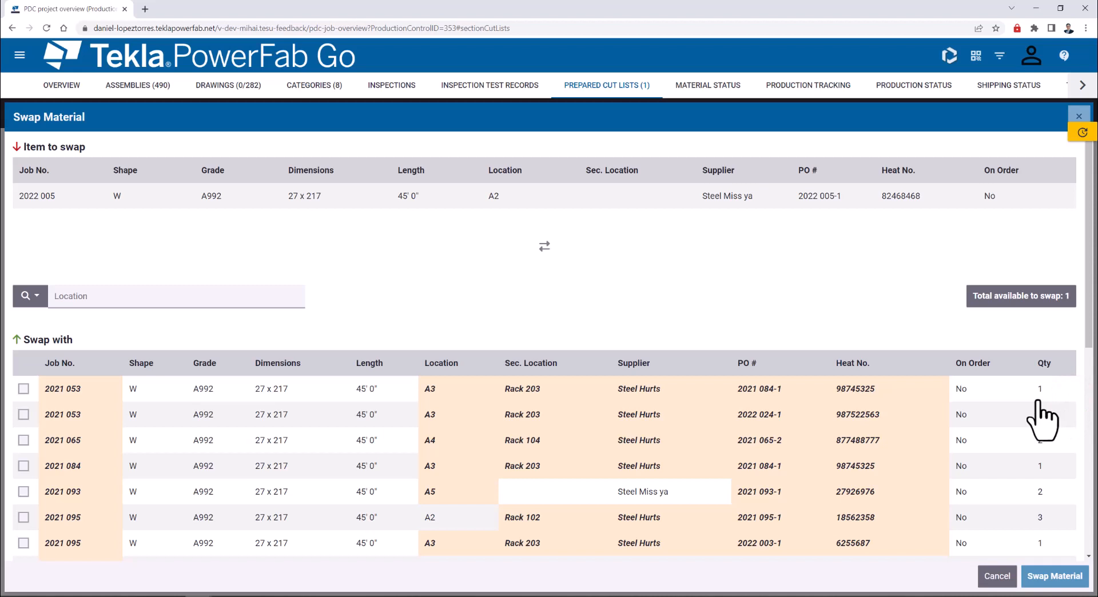
pyautogui.moveTo(857, 408)
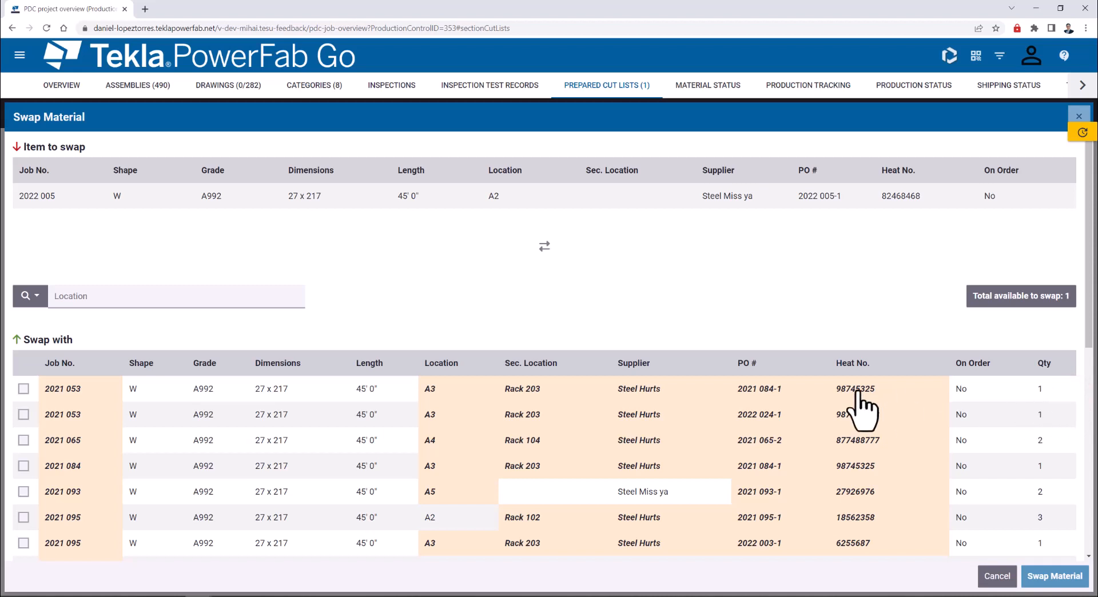
pyautogui.scroll(-3)
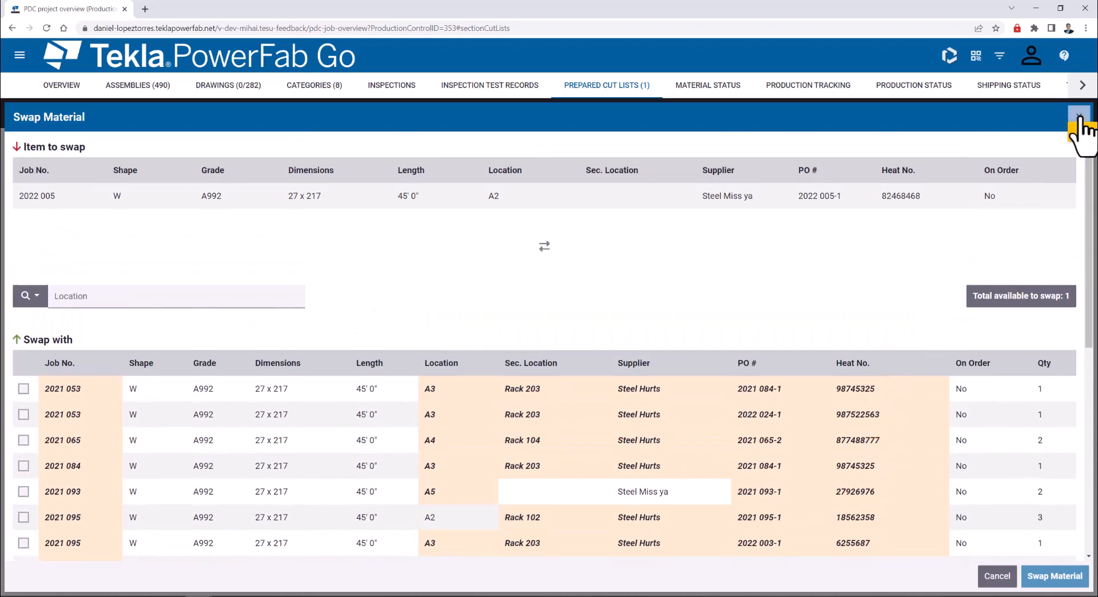
pyautogui.click(1084, 117)
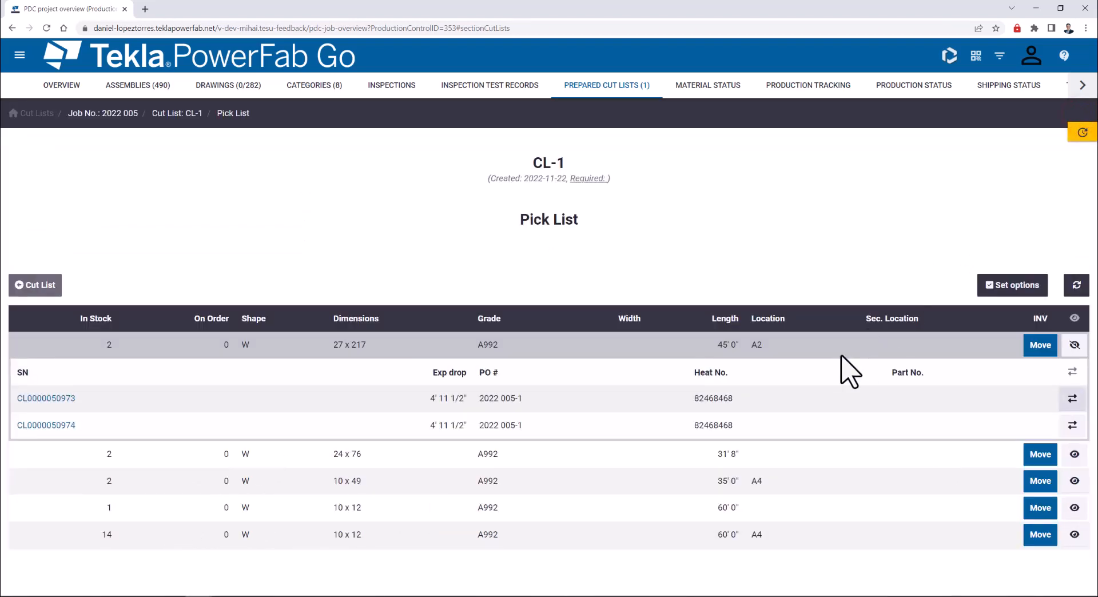
pyautogui.moveTo(153, 311)
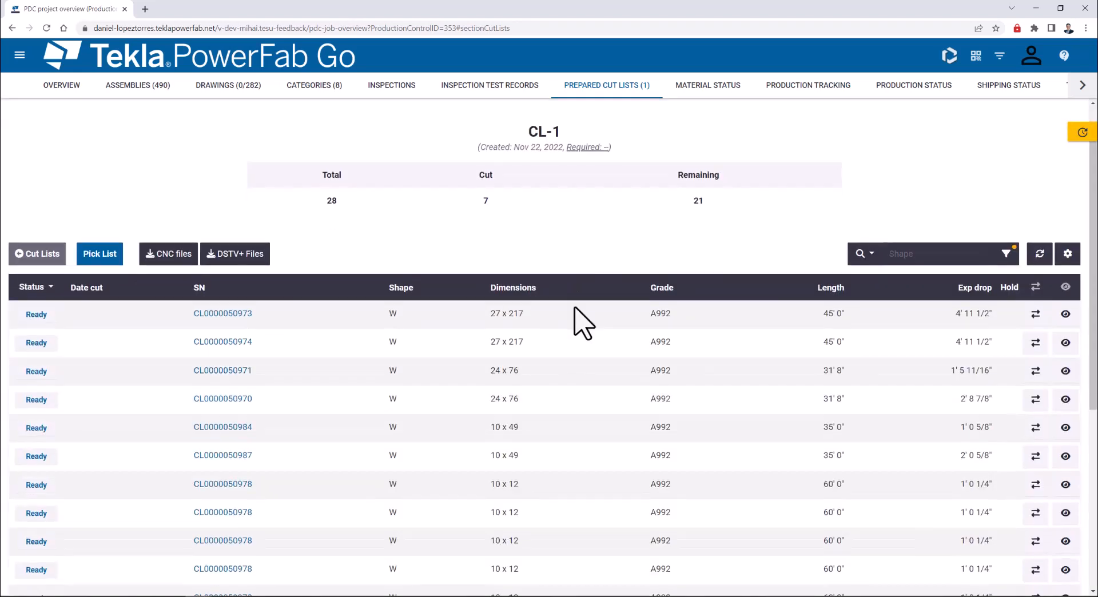
# Search the CL-1 bar list by Main Mark B10, leaving only its 10 x 12 bars
pyautogui.scroll(-3)
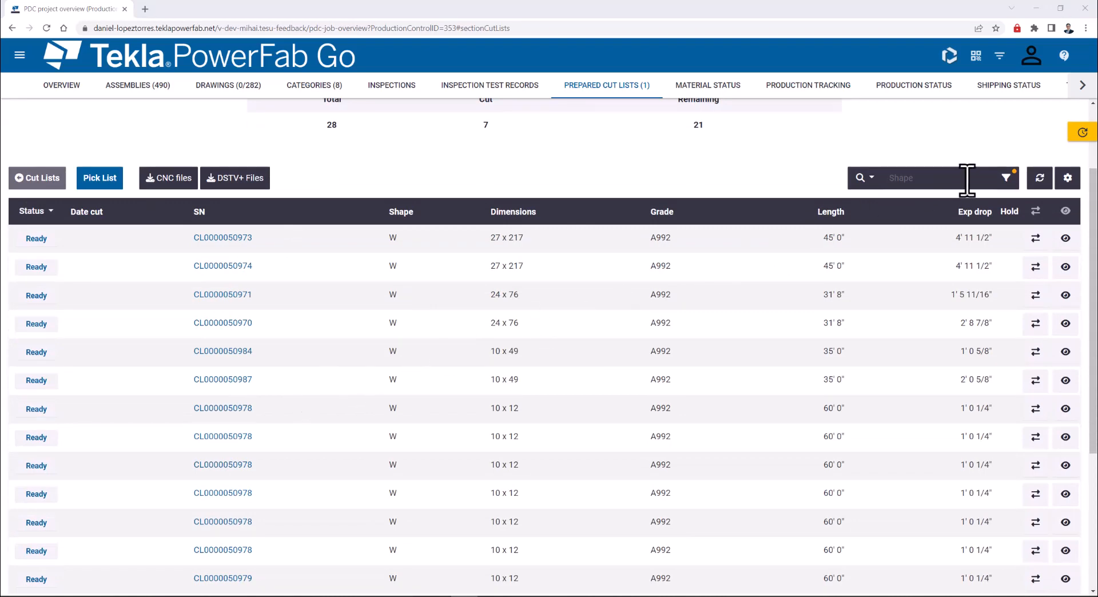
pyautogui.moveTo(949, 196)
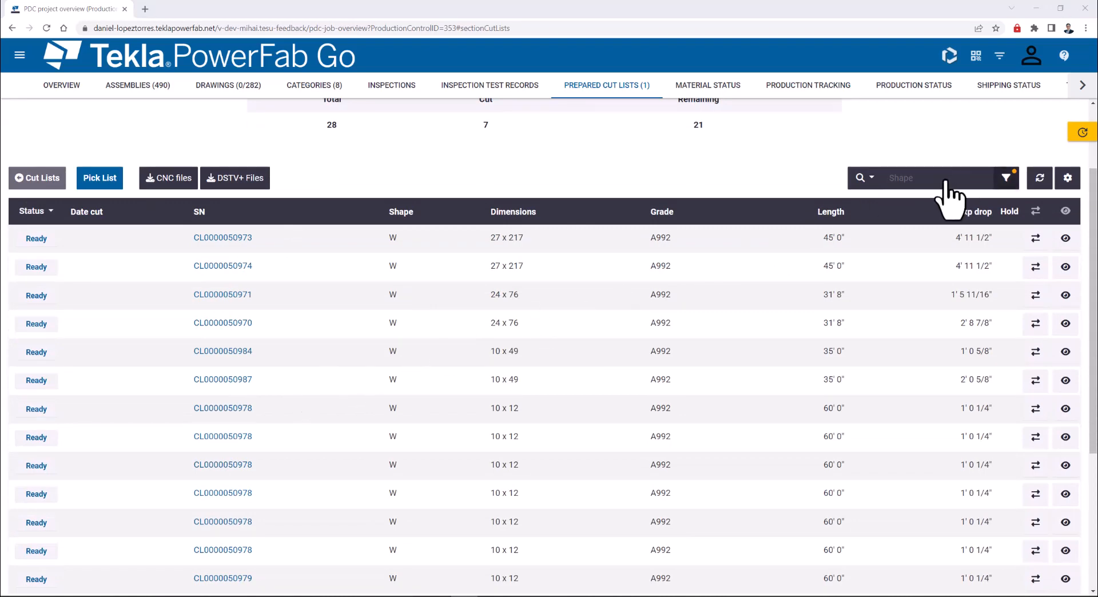
pyautogui.click(871, 178)
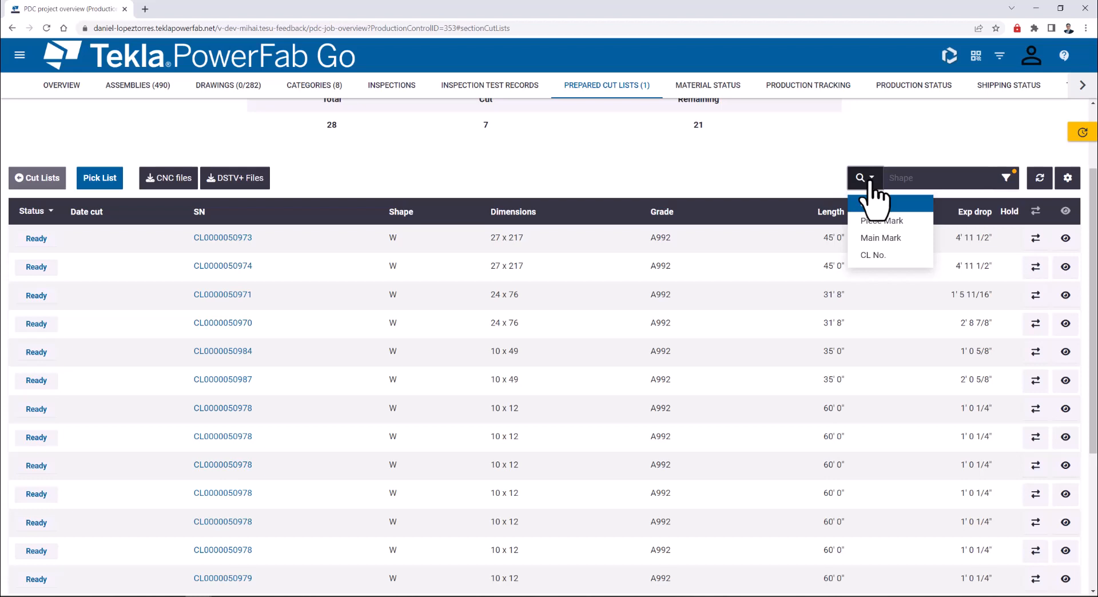
pyautogui.click(880, 238)
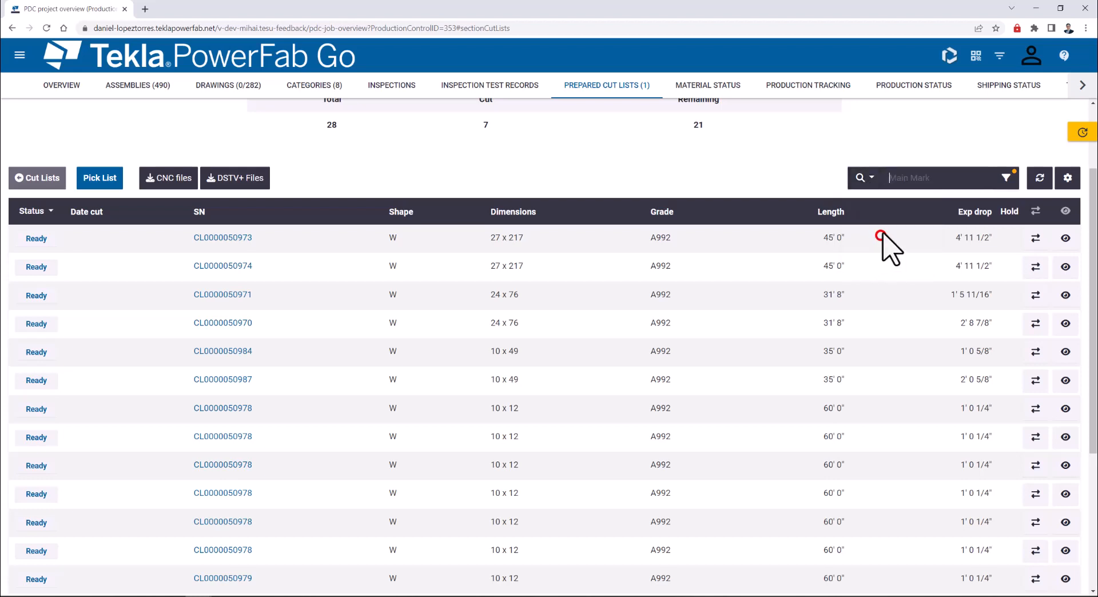
pyautogui.write('B10')
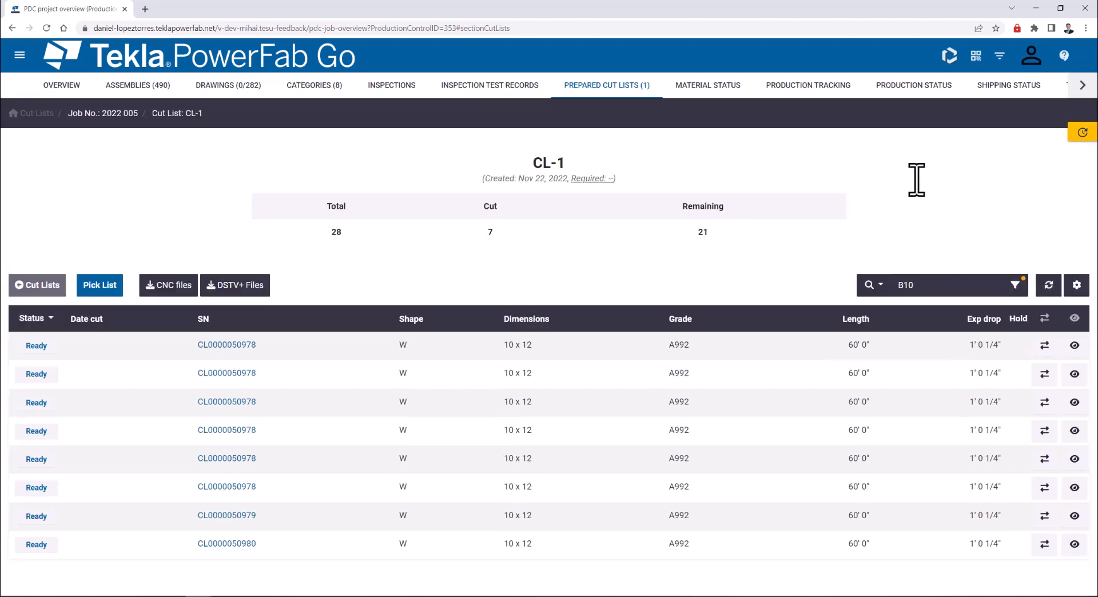
pyautogui.moveTo(919, 183)
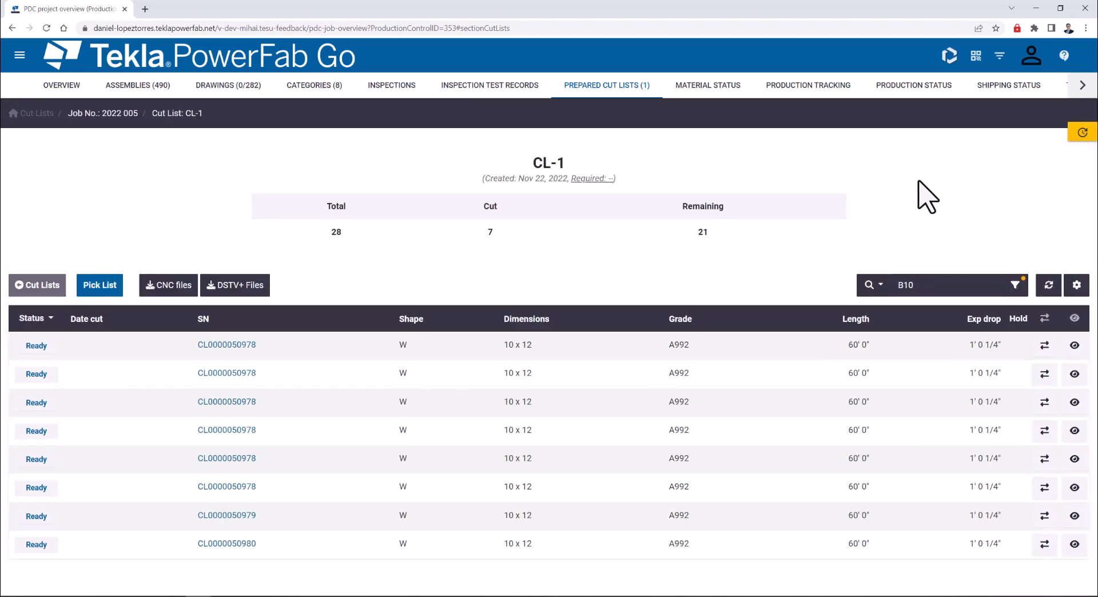
# Expand both B10 bars to show Layout/Fitup details, then toggle to the older cut list layout
pyautogui.click(1074, 344)
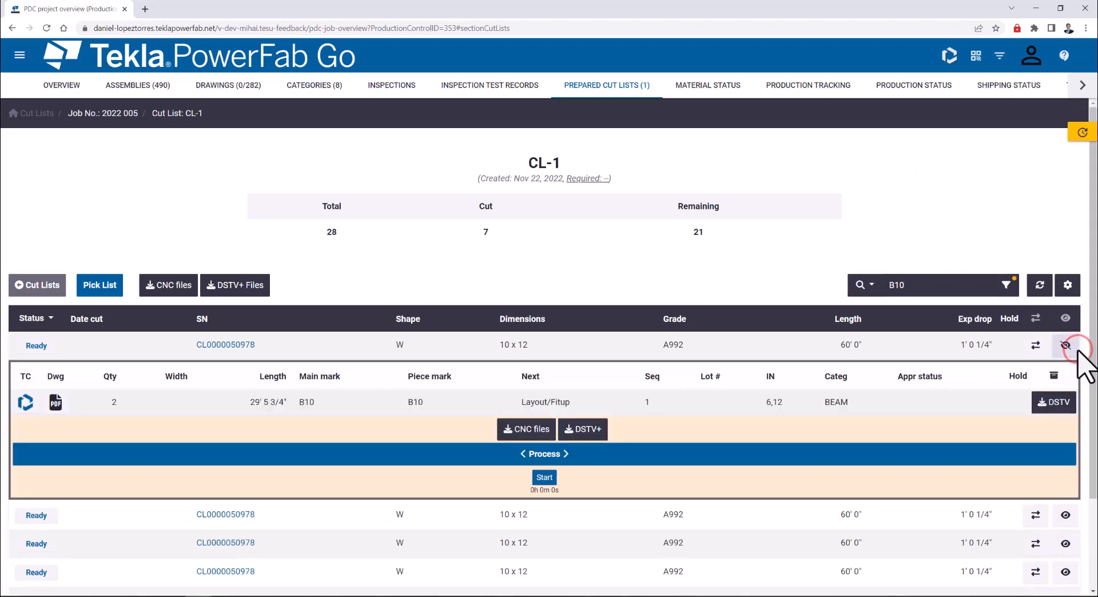
pyautogui.scroll(-3)
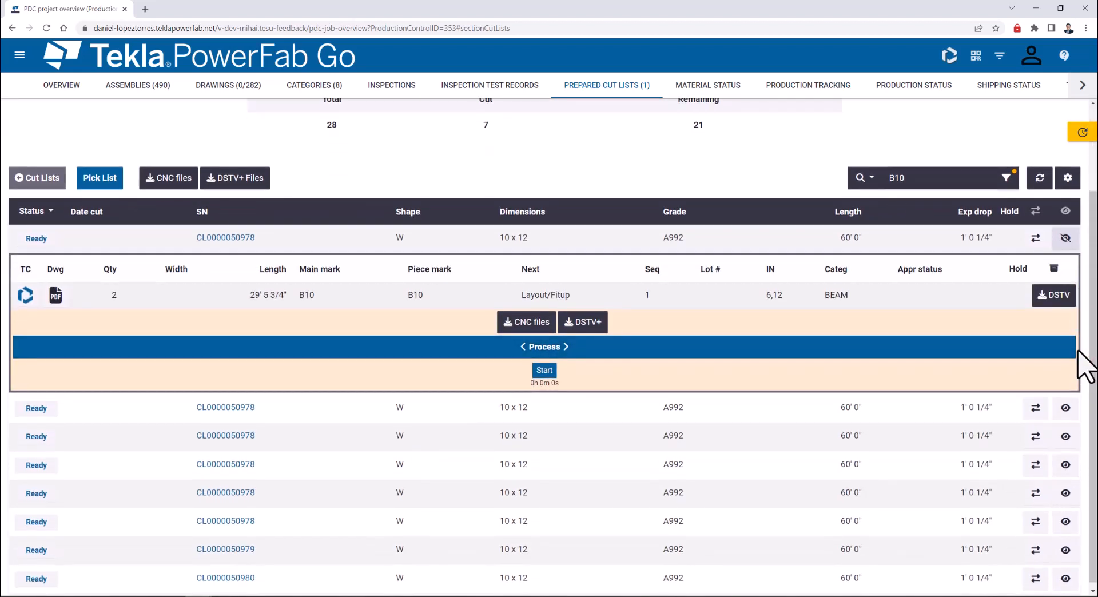
pyautogui.click(1064, 407)
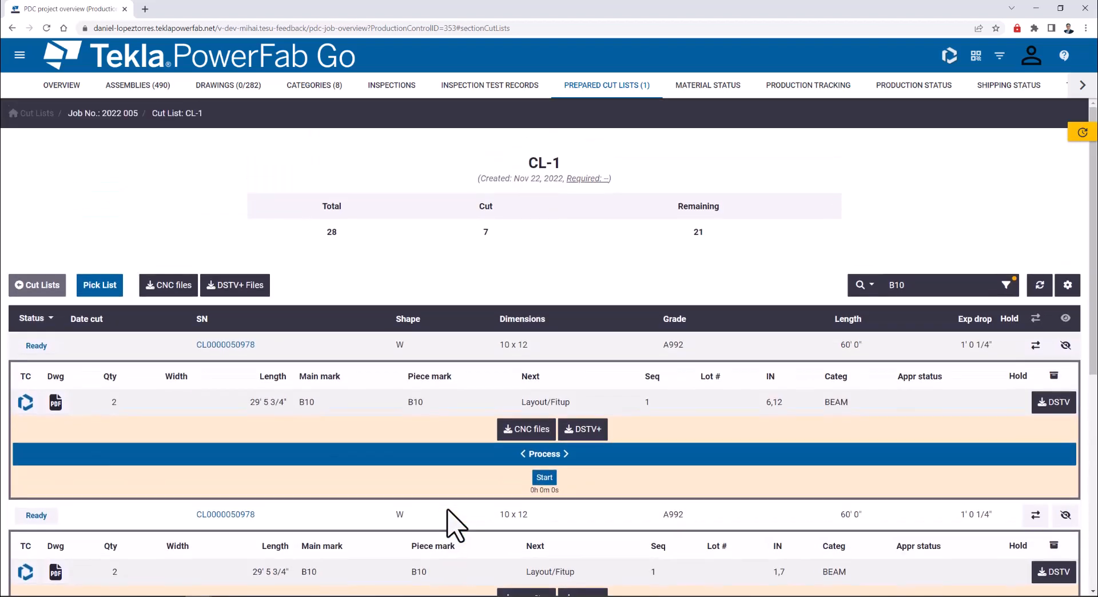
pyautogui.moveTo(1041, 302)
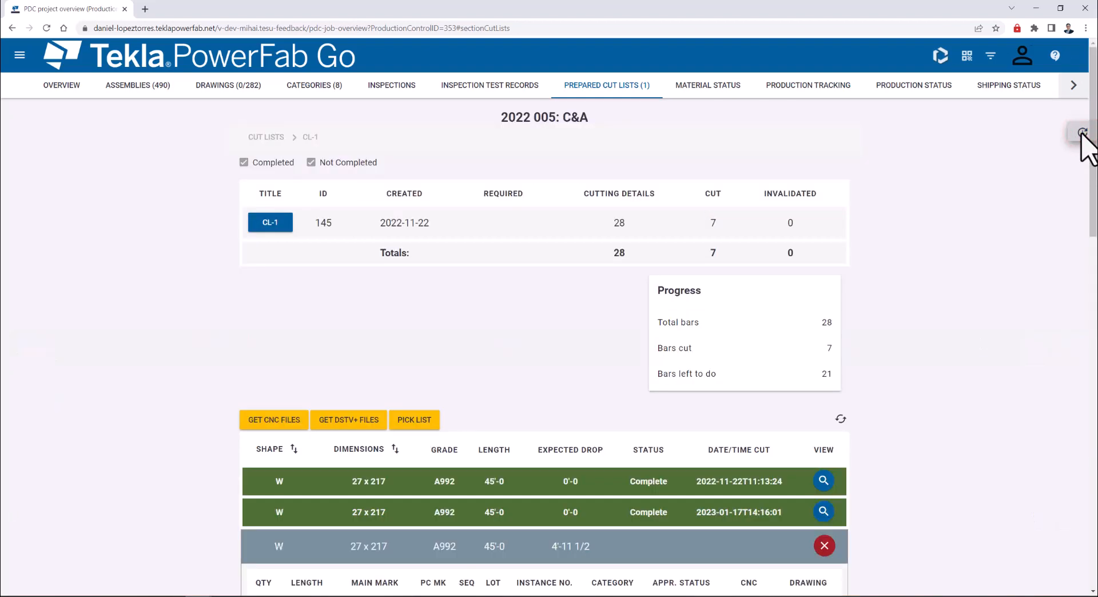
pyautogui.click(1082, 132)
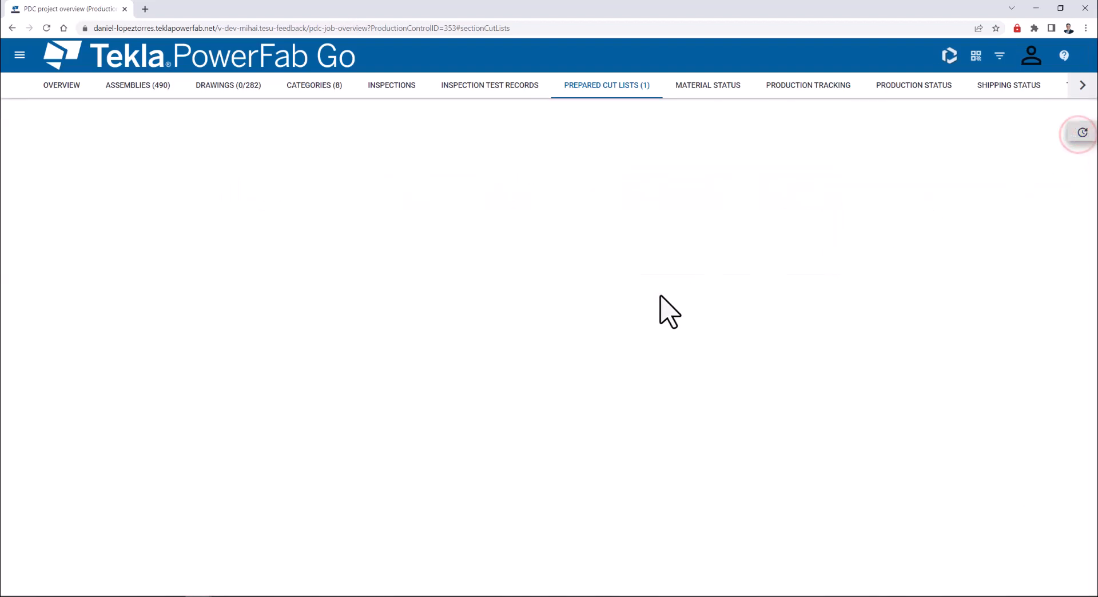